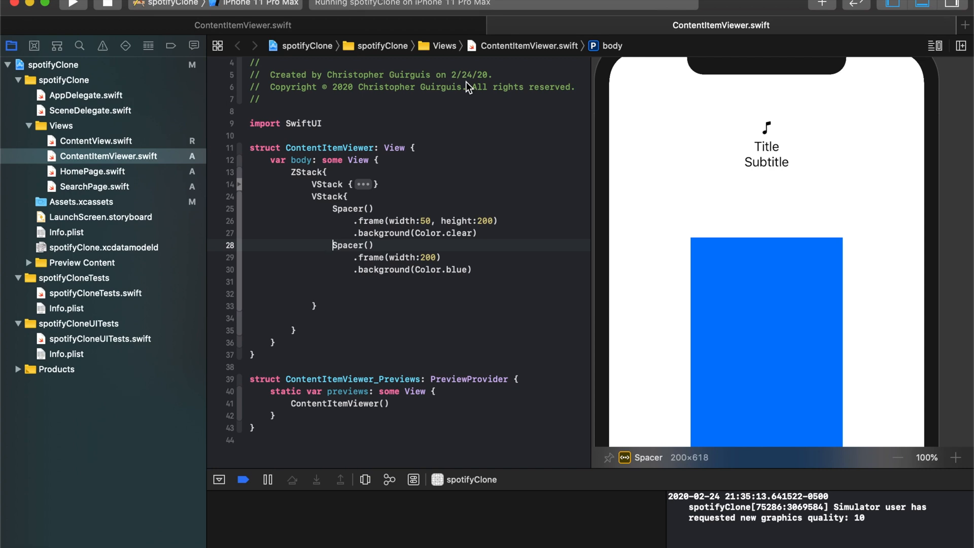
mouse_move(467, 84)
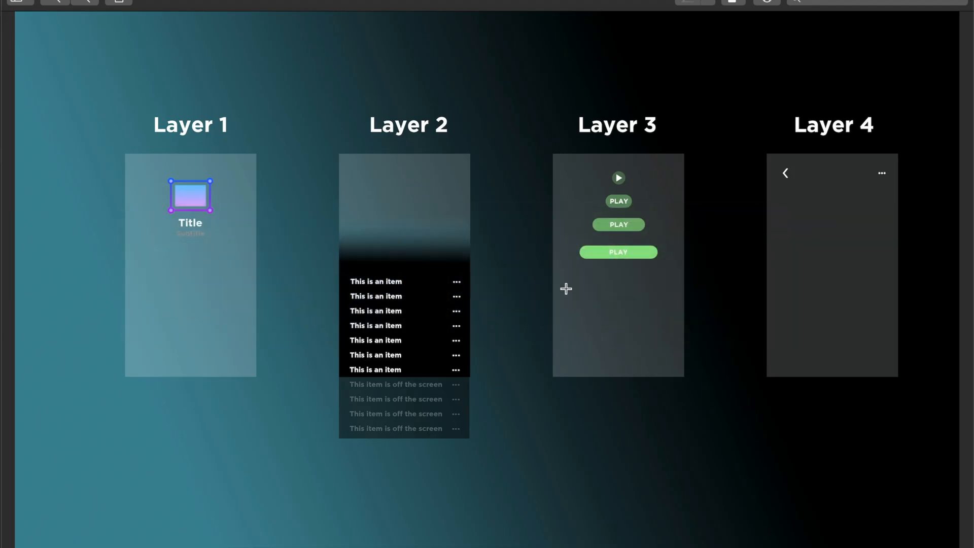
mouse_move(421, 187)
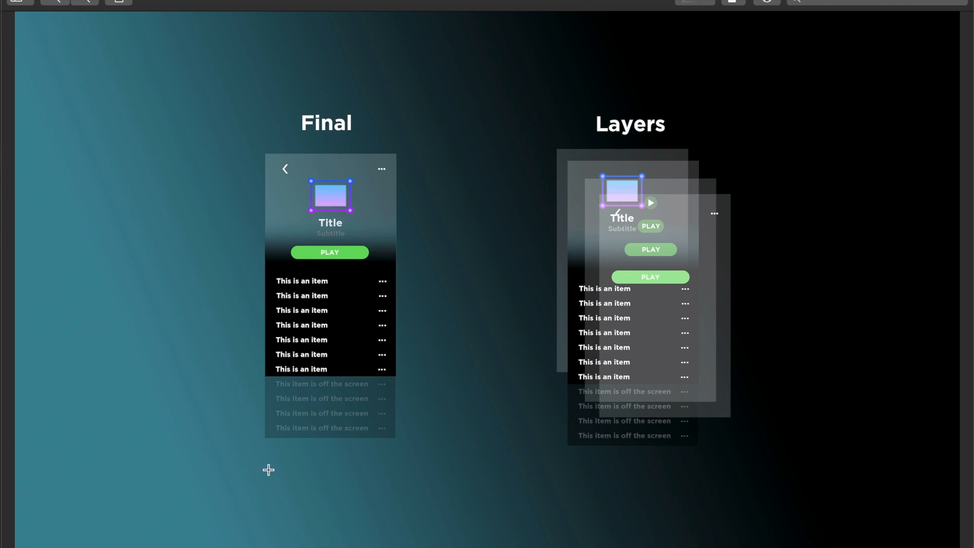
mouse_move(409, 149)
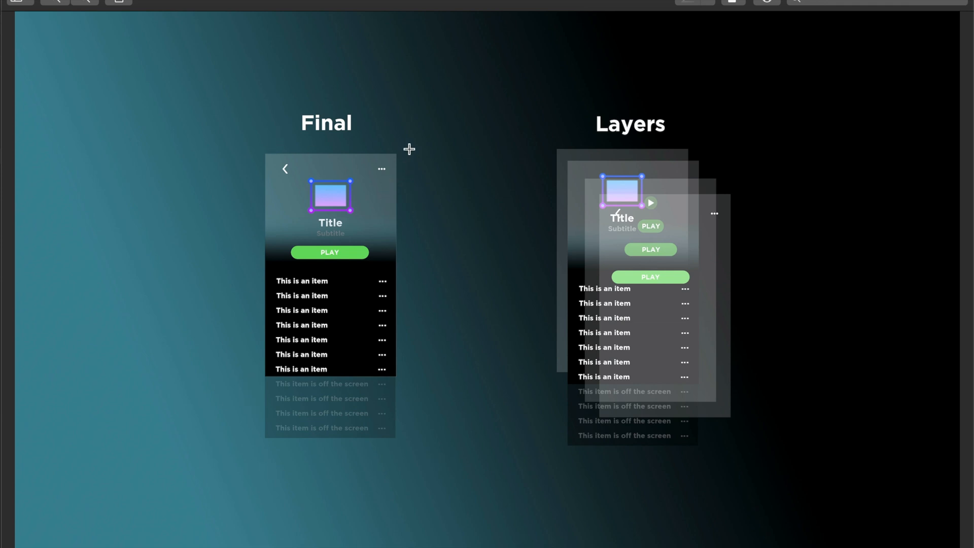
mouse_move(234, 241)
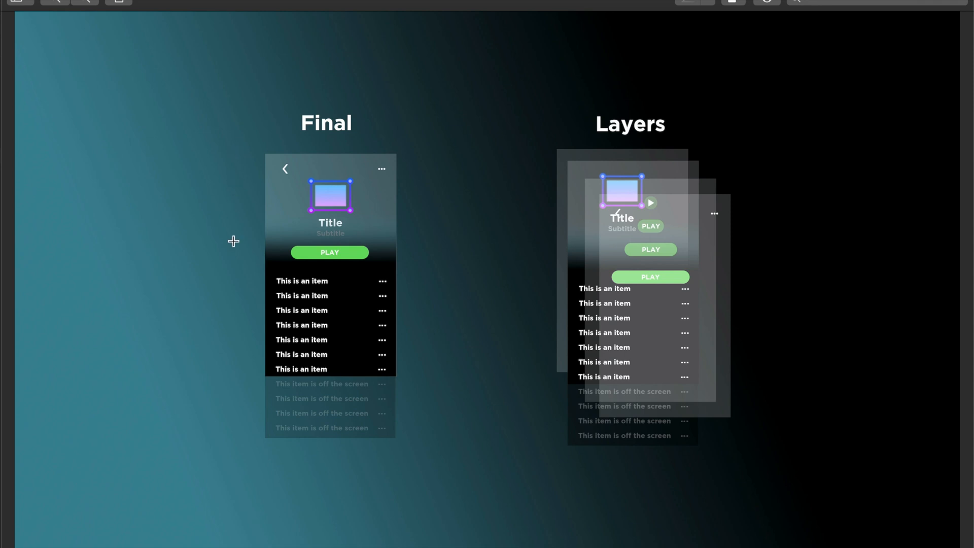
mouse_move(247, 81)
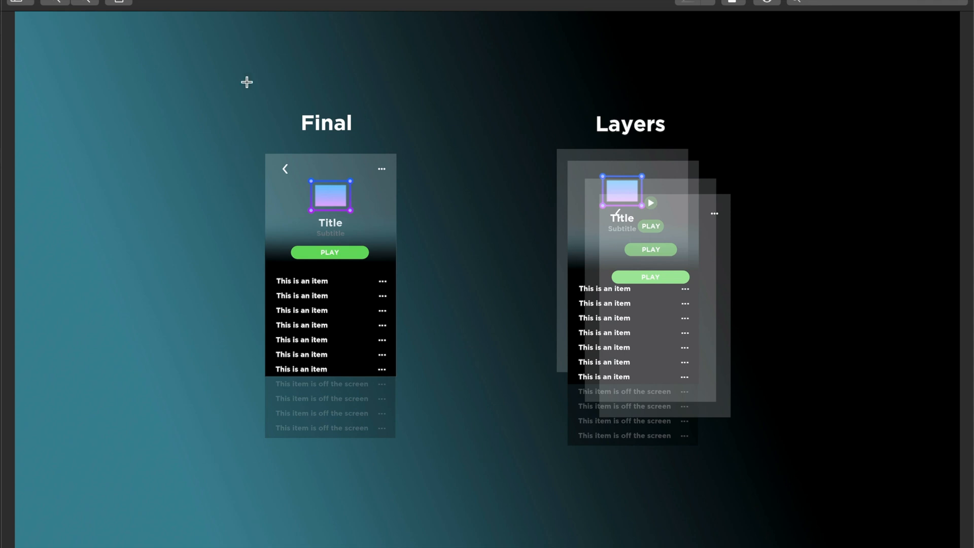
mouse_move(322, 251)
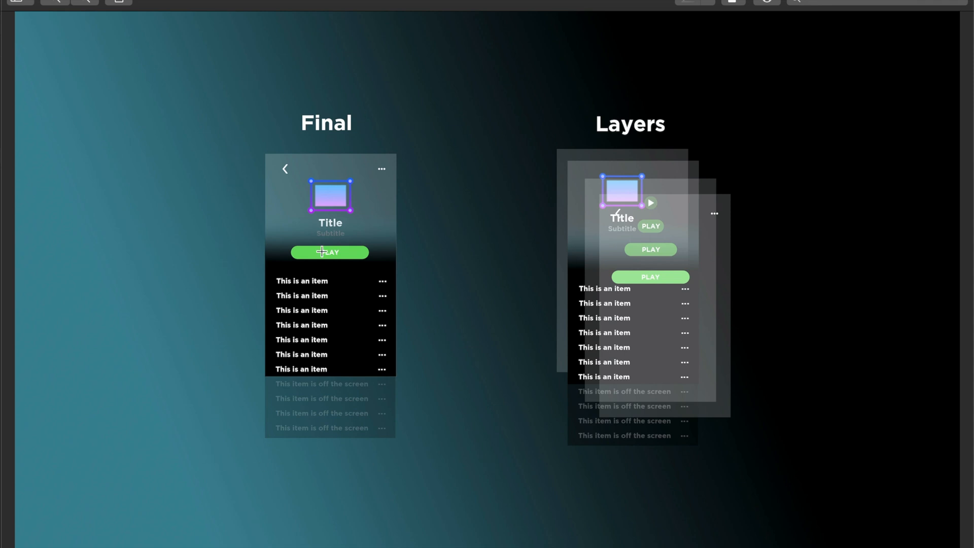
mouse_move(276, 382)
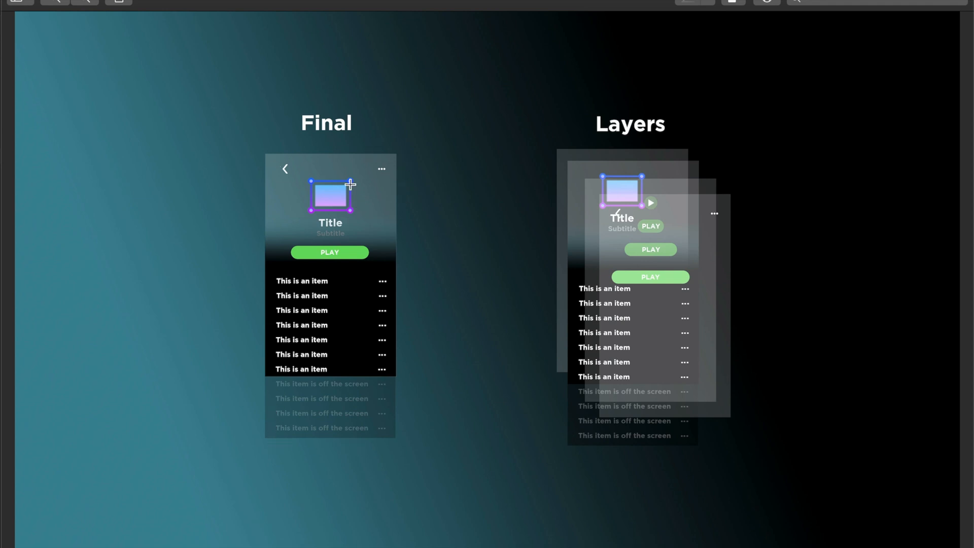
mouse_move(572, 169)
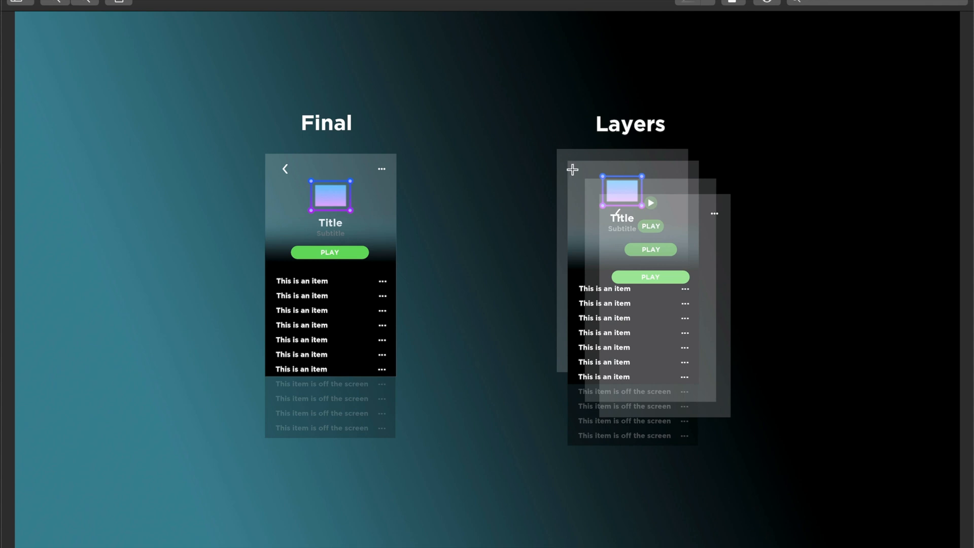
mouse_move(679, 246)
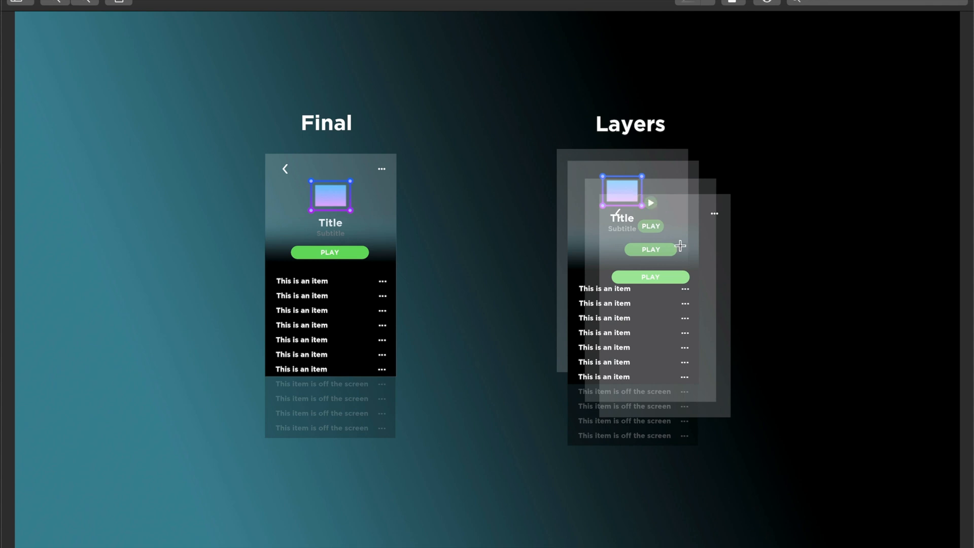
mouse_move(609, 198)
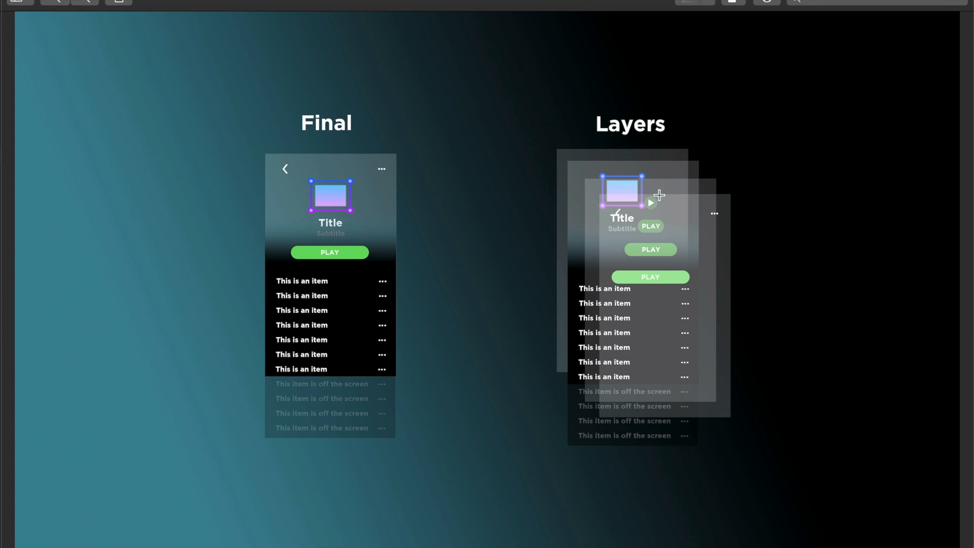
mouse_move(540, 128)
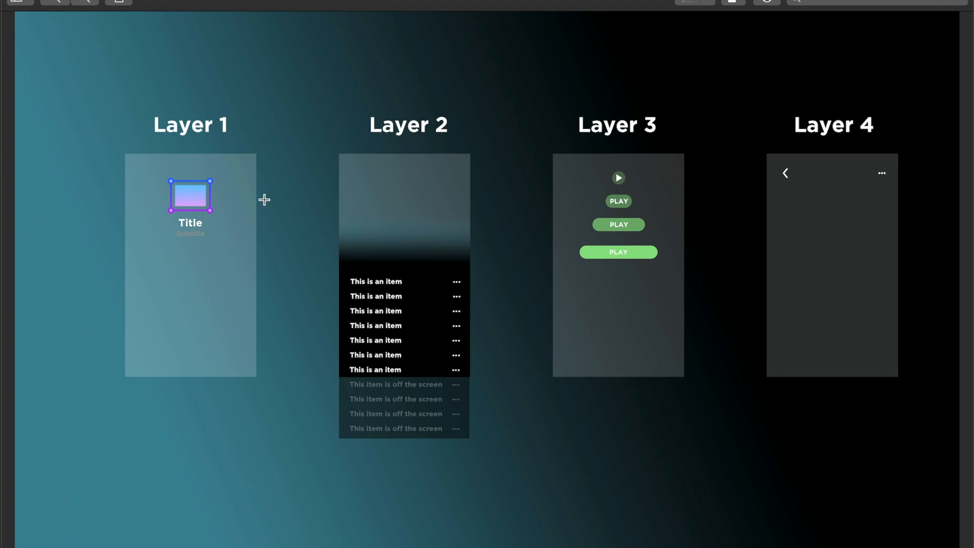
mouse_move(241, 243)
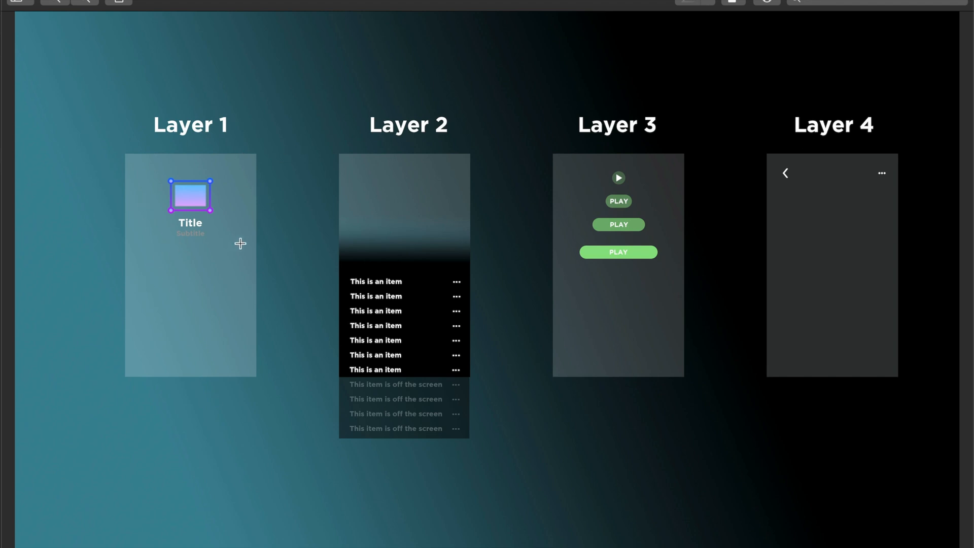
mouse_move(417, 157)
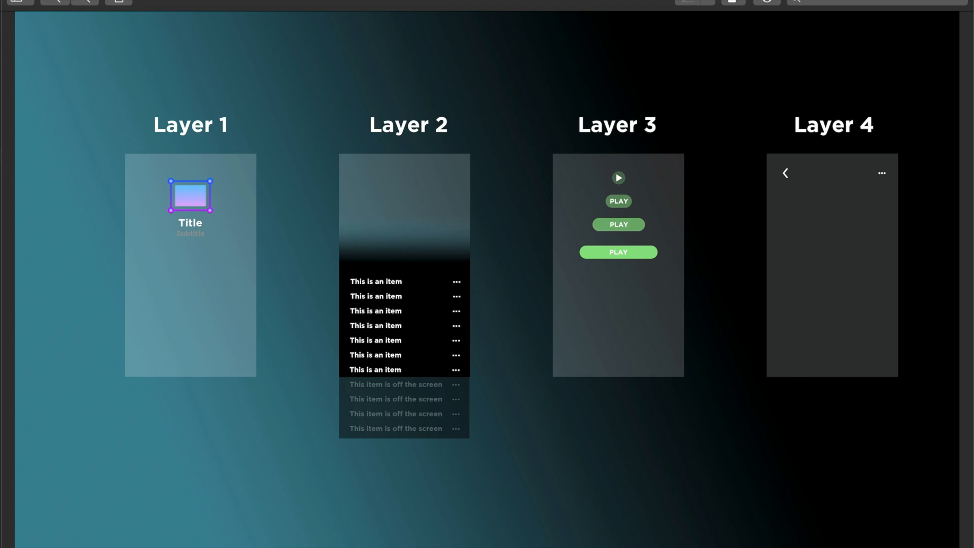
mouse_move(414, 219)
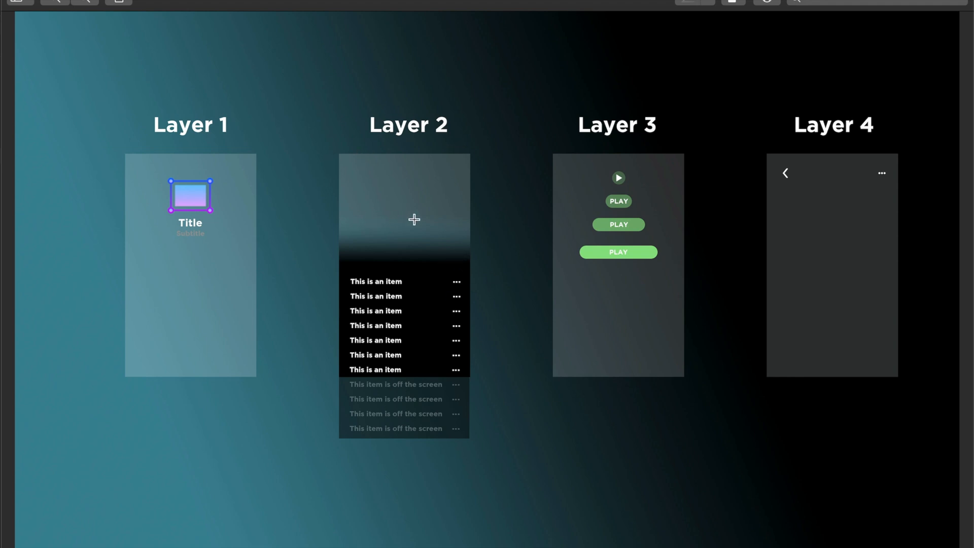
mouse_move(258, 188)
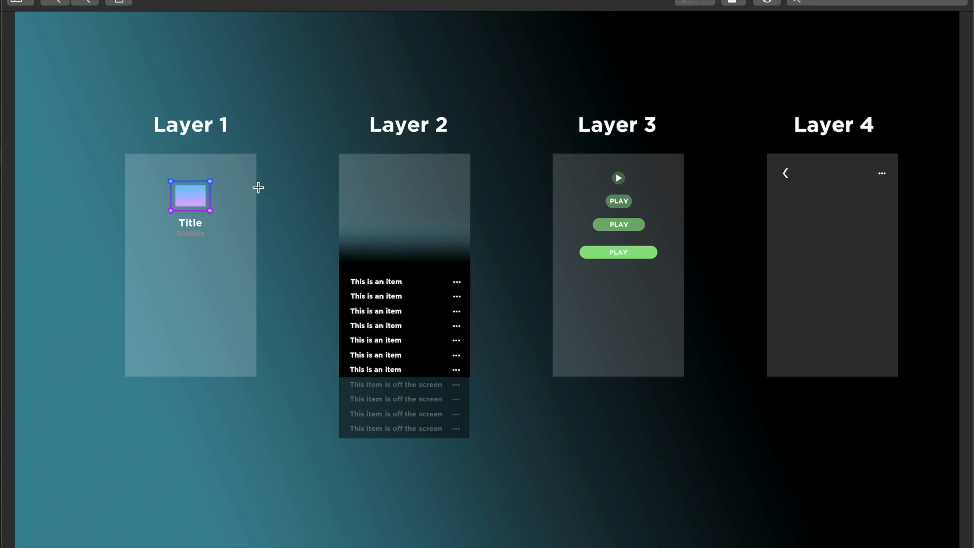
mouse_move(226, 262)
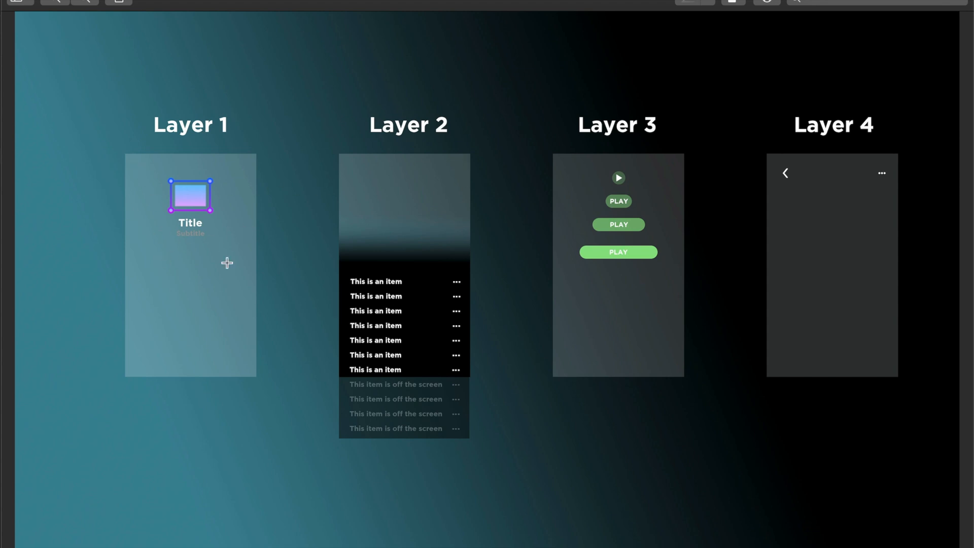
mouse_move(194, 349)
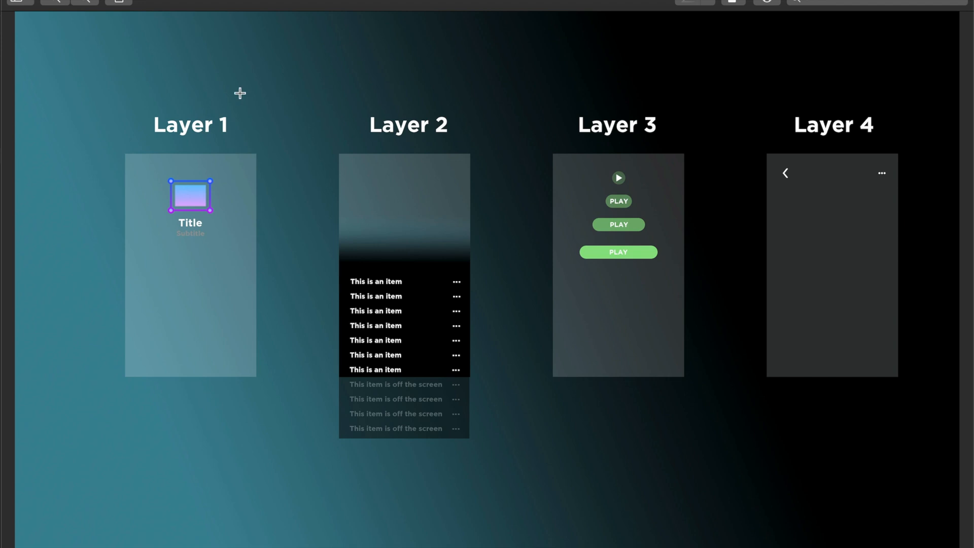
mouse_move(583, 178)
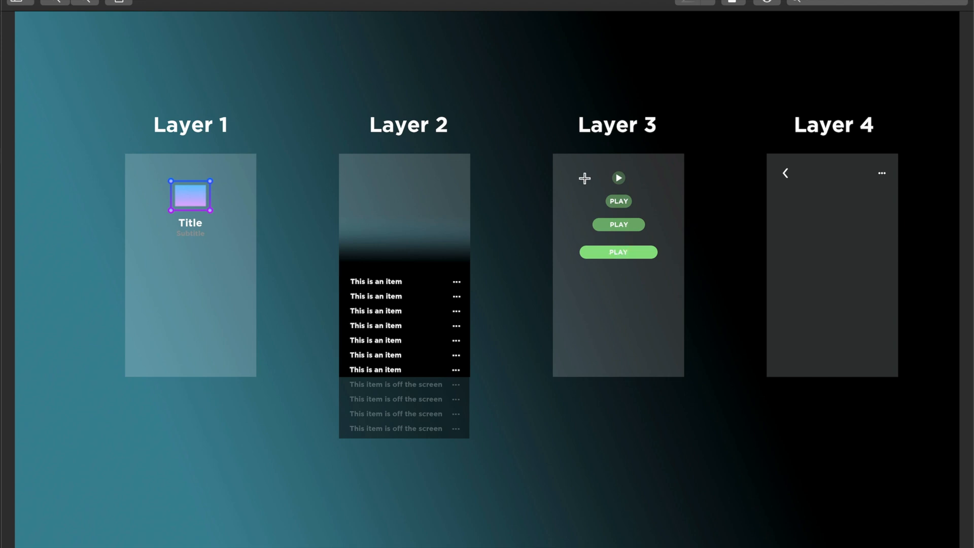
mouse_move(410, 268)
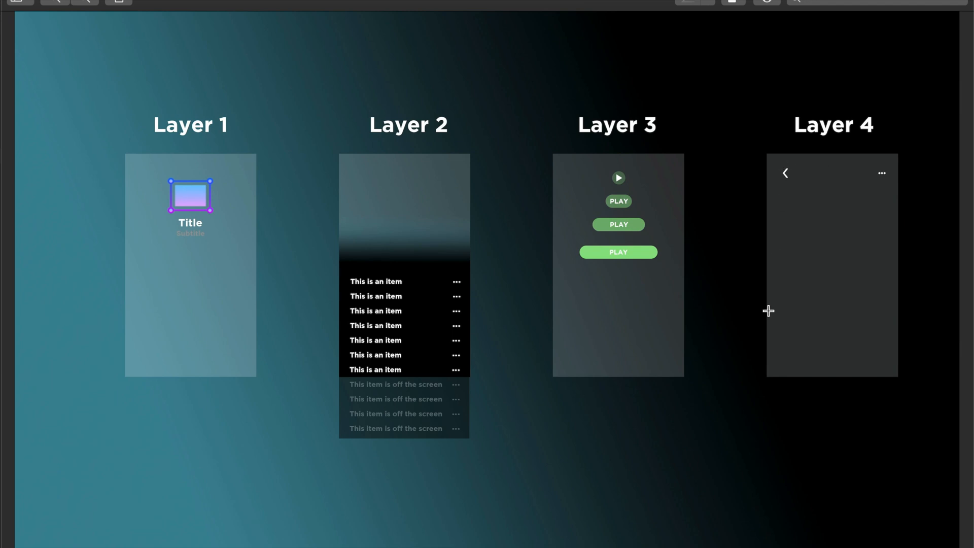
mouse_move(781, 170)
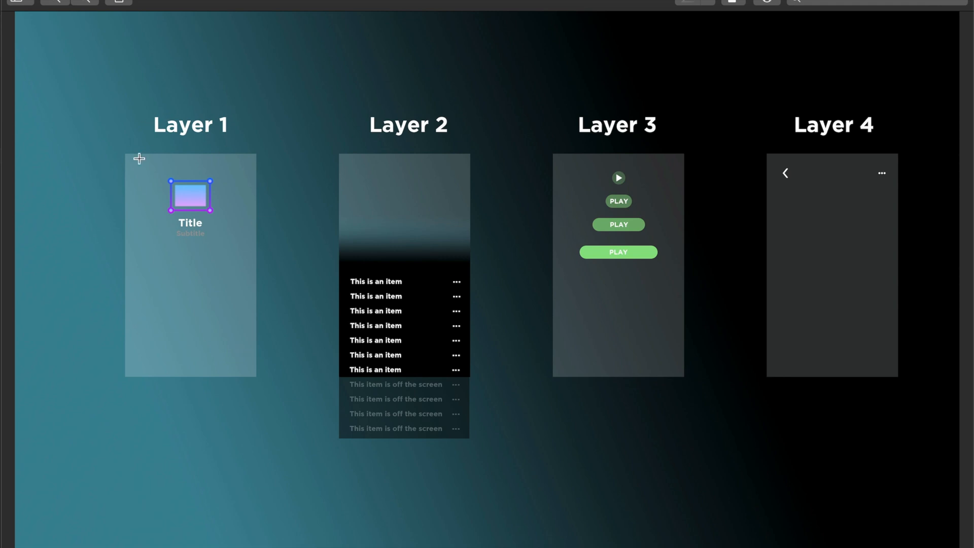
mouse_move(217, 159)
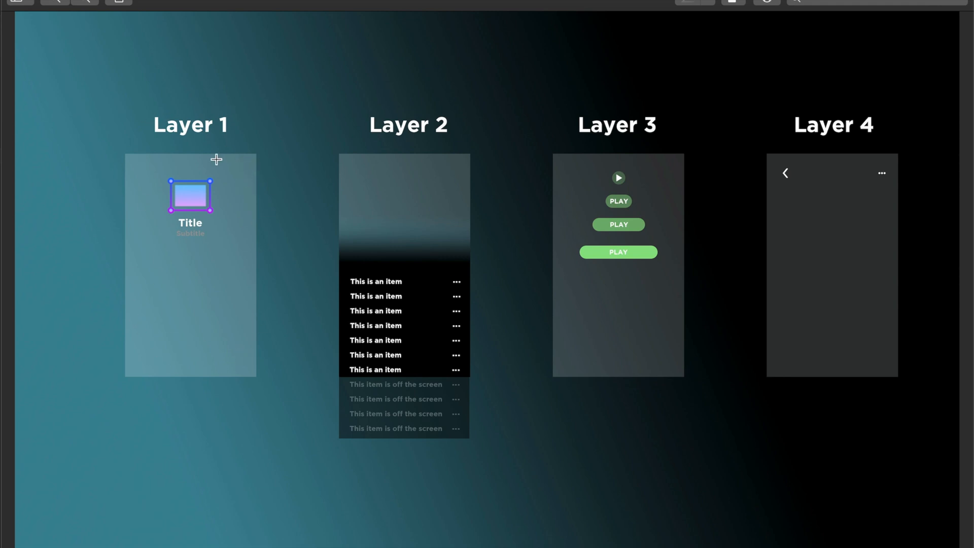
mouse_move(190, 240)
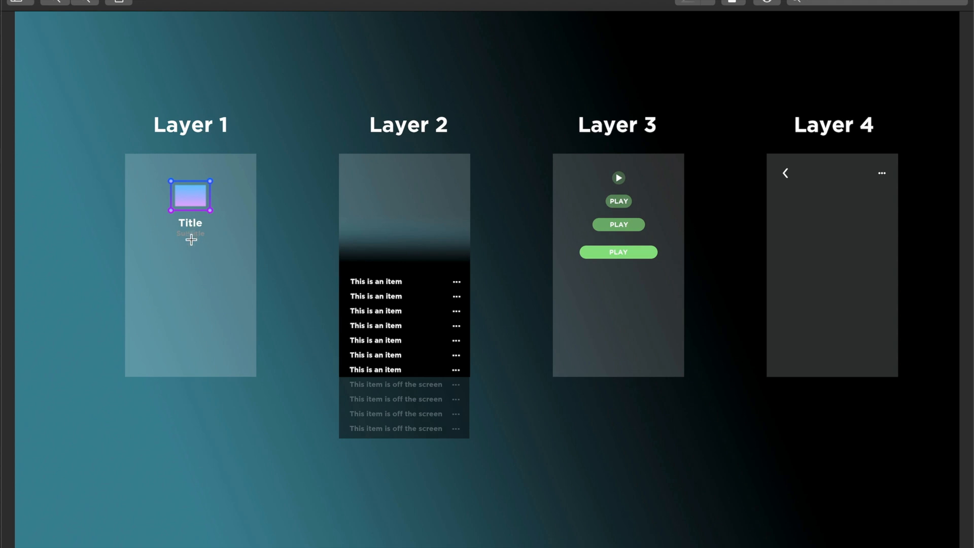
mouse_move(337, 465)
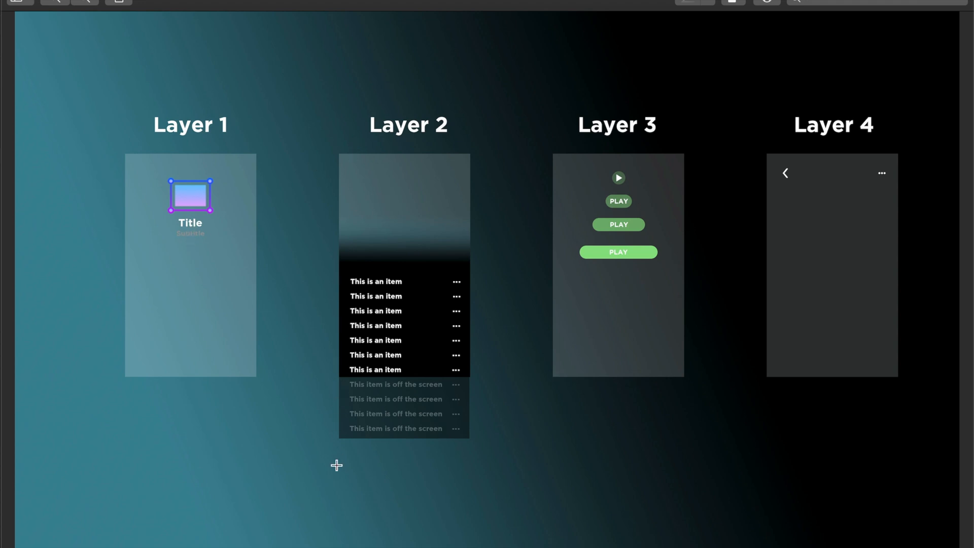
mouse_move(813, 191)
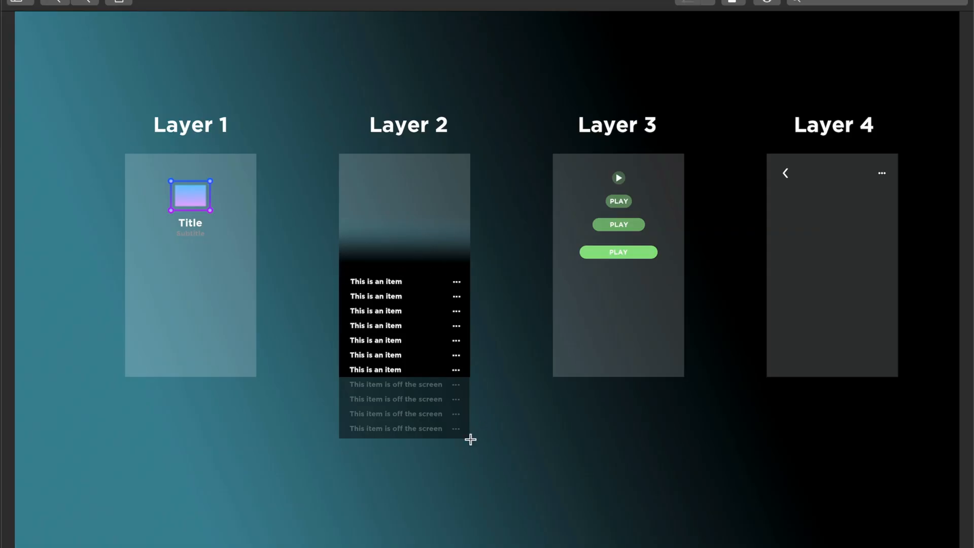
mouse_move(370, 152)
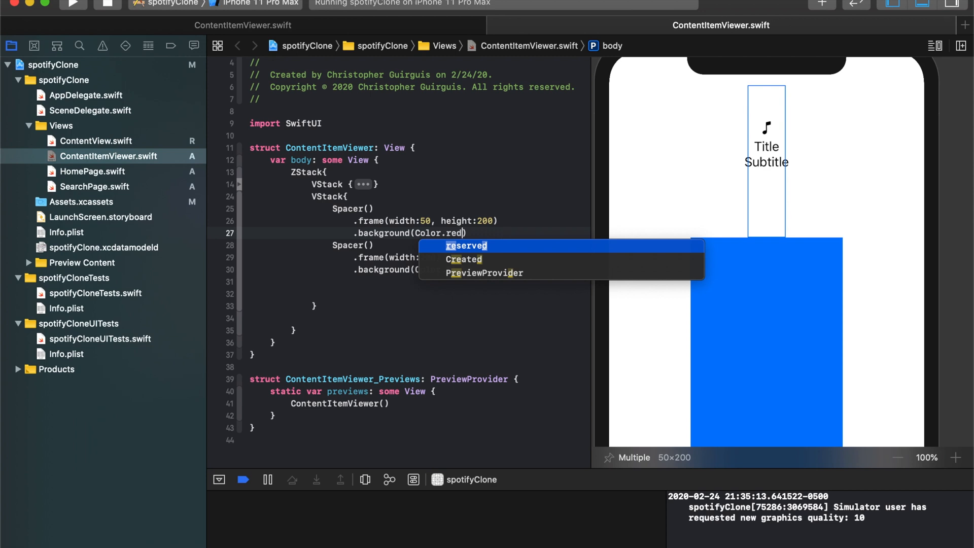
Step: Change the header Spacer's background to Color.red.opacity(0.3)
type(".opacity")
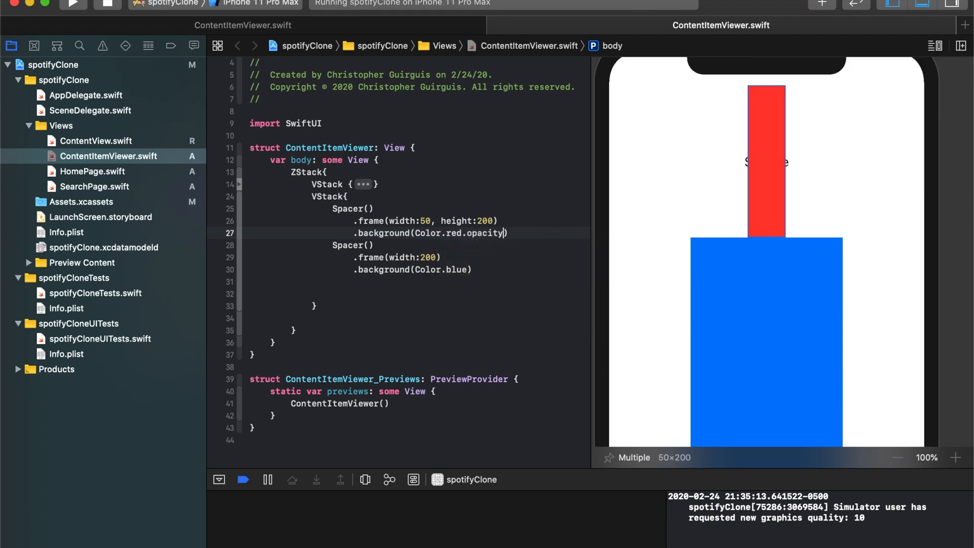
type("()")
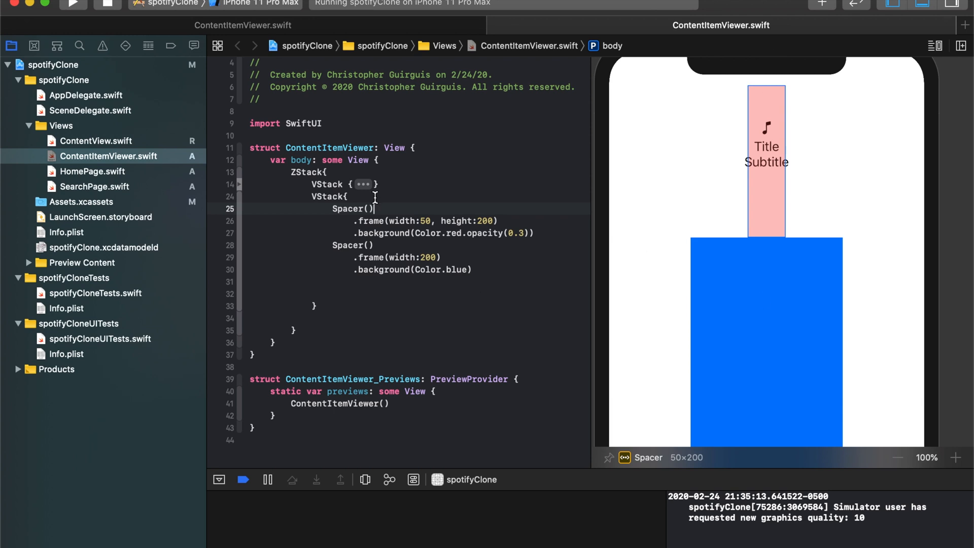
mouse_move(822, 191)
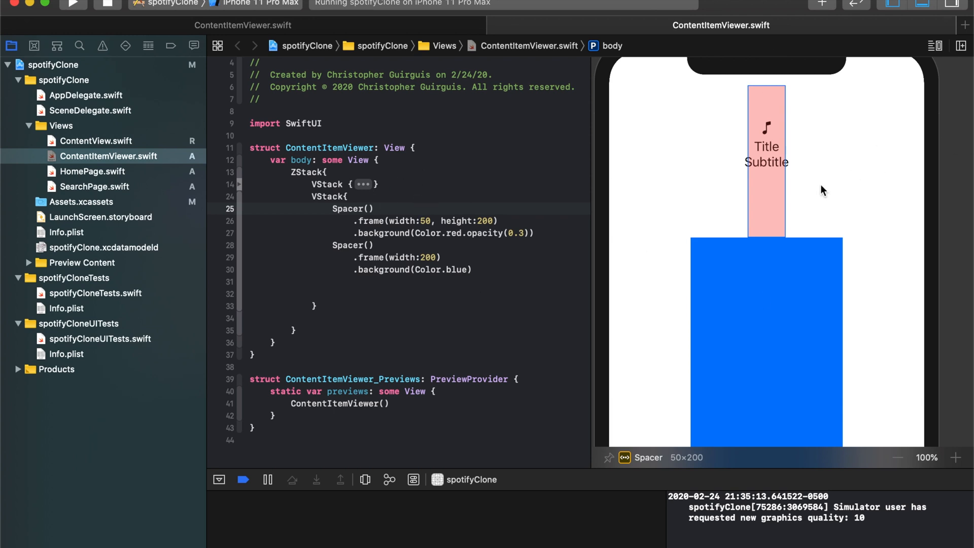
mouse_move(727, 334)
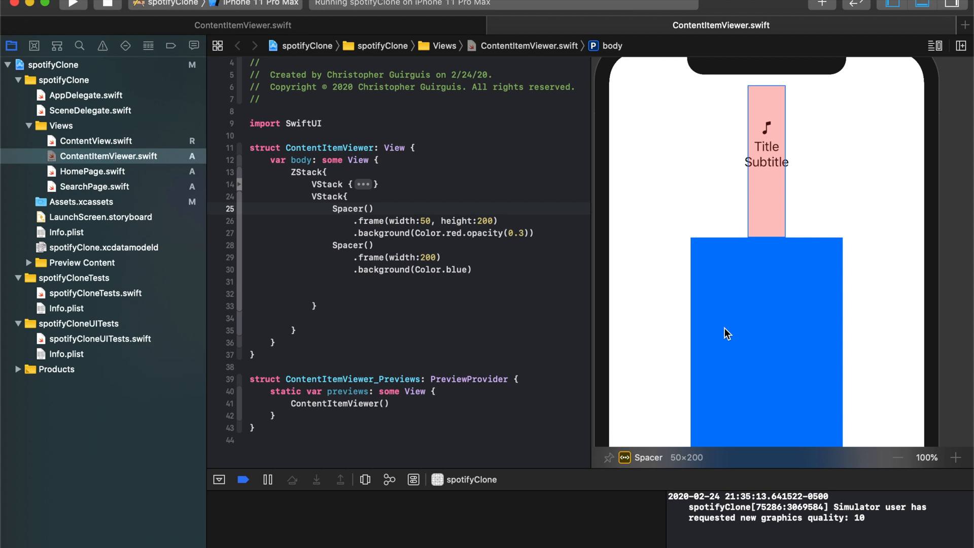
mouse_move(719, 252)
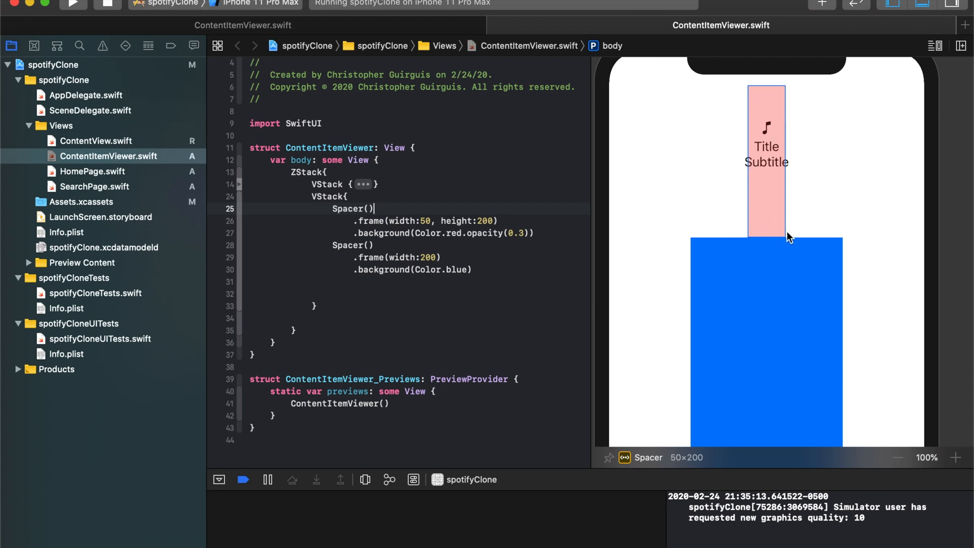
mouse_move(556, 198)
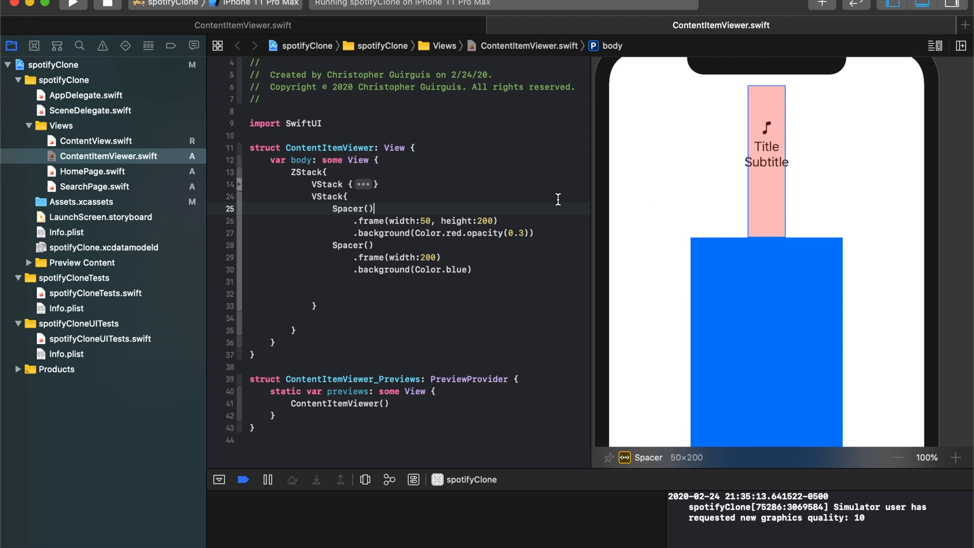
mouse_move(764, 172)
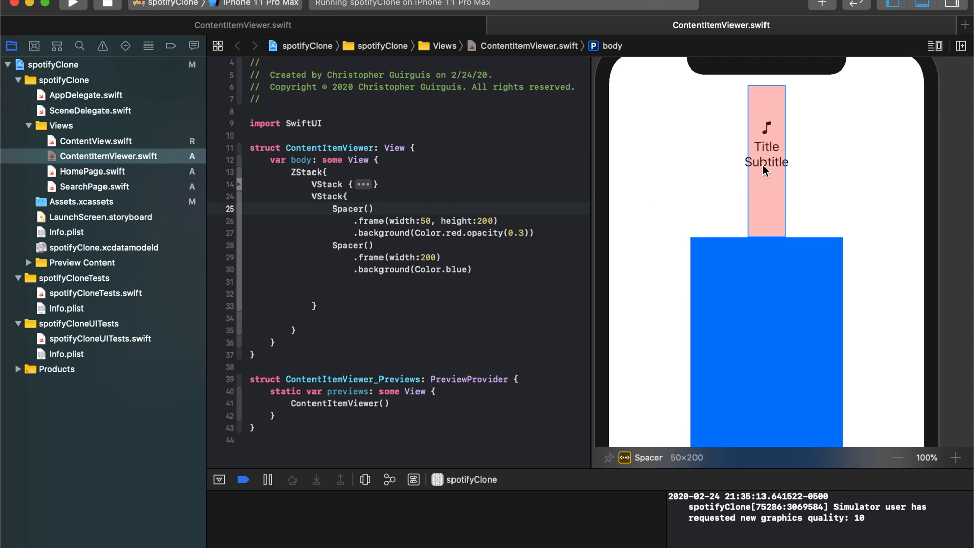
mouse_move(765, 178)
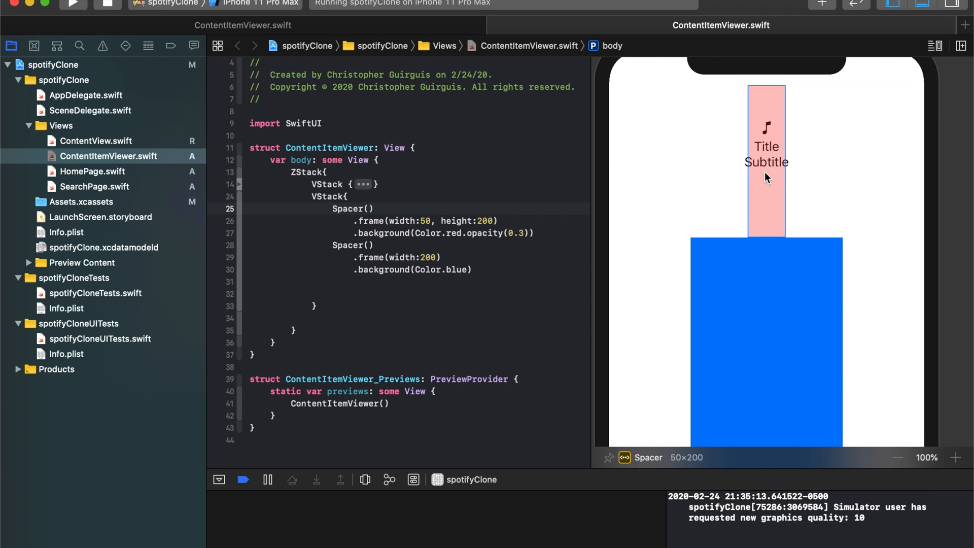
Step: Select the header Spacer code and its fixed width to wrap them in an HStack
double_click(352, 207)
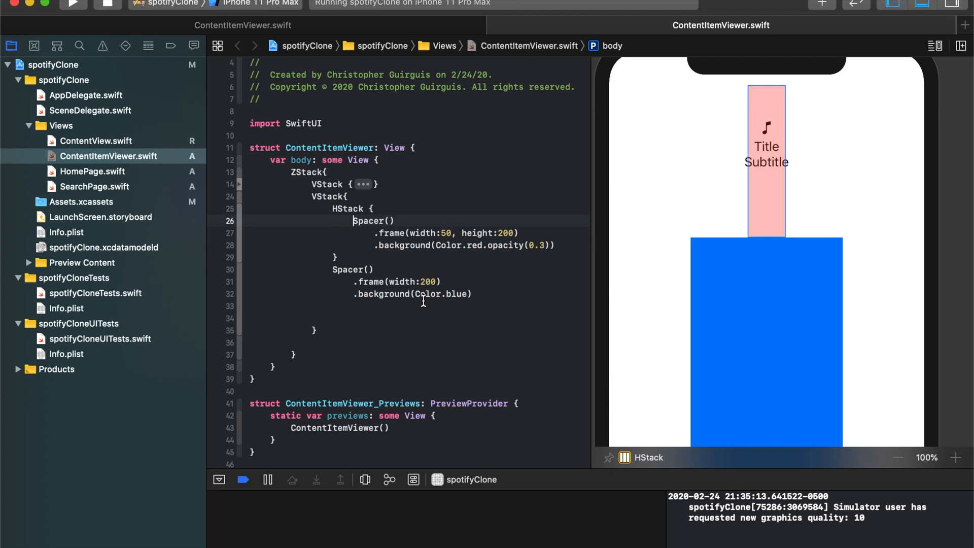
double_click(423, 233)
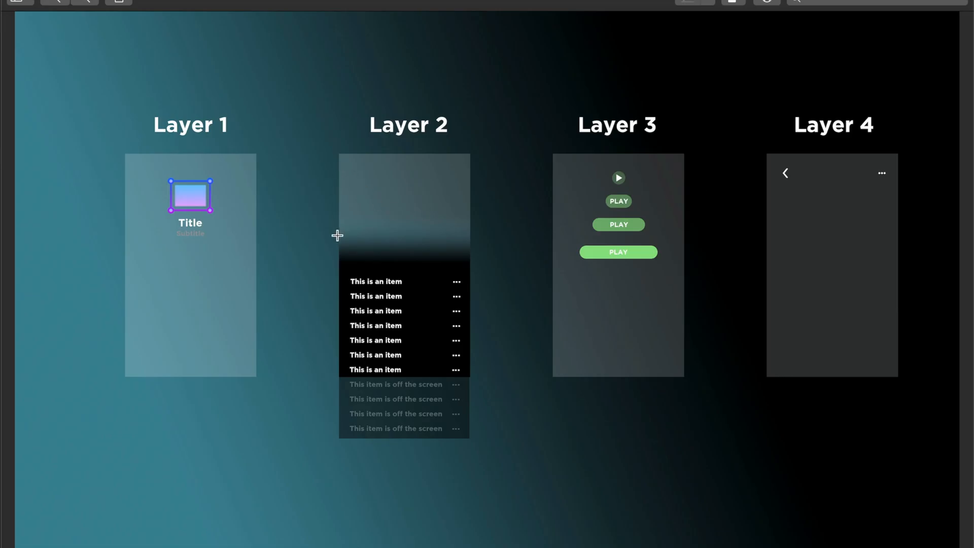
mouse_move(714, 114)
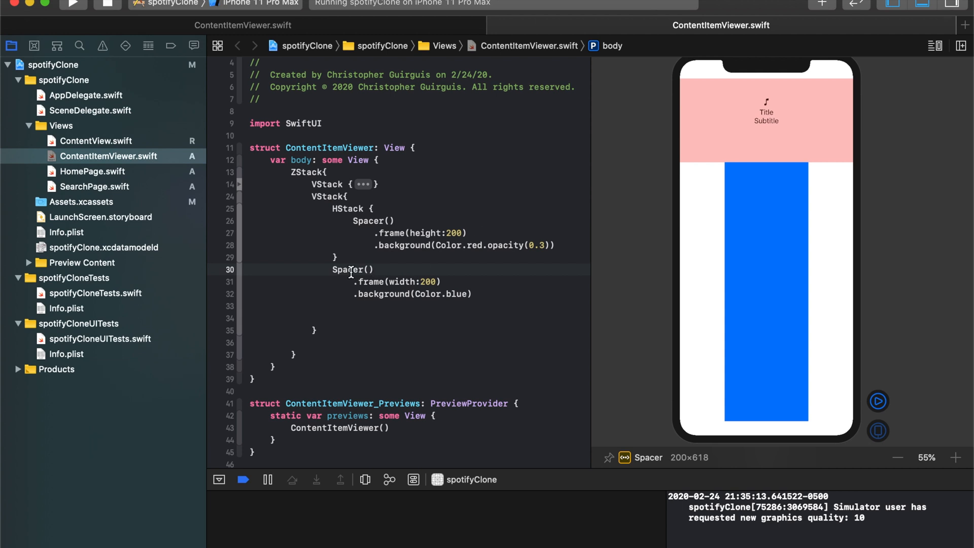
Step: Wrap the blue Spacer in a ScrollView beneath the header
double_click(352, 269)
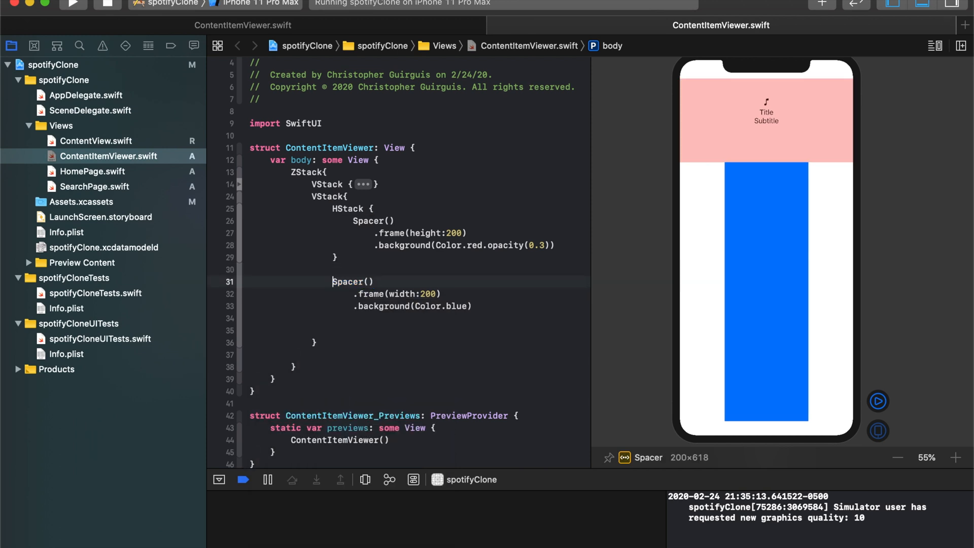
type("ScrollView{")
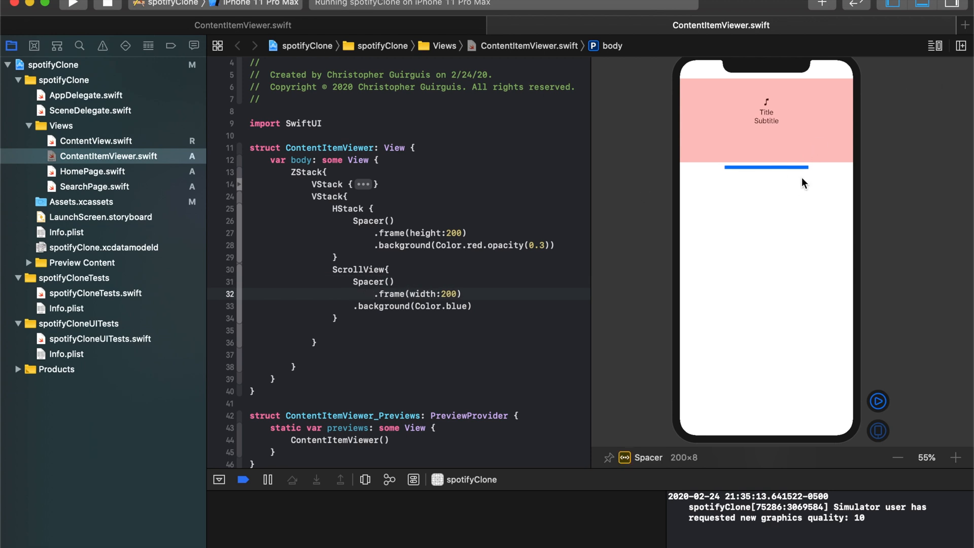
left_click(452, 294)
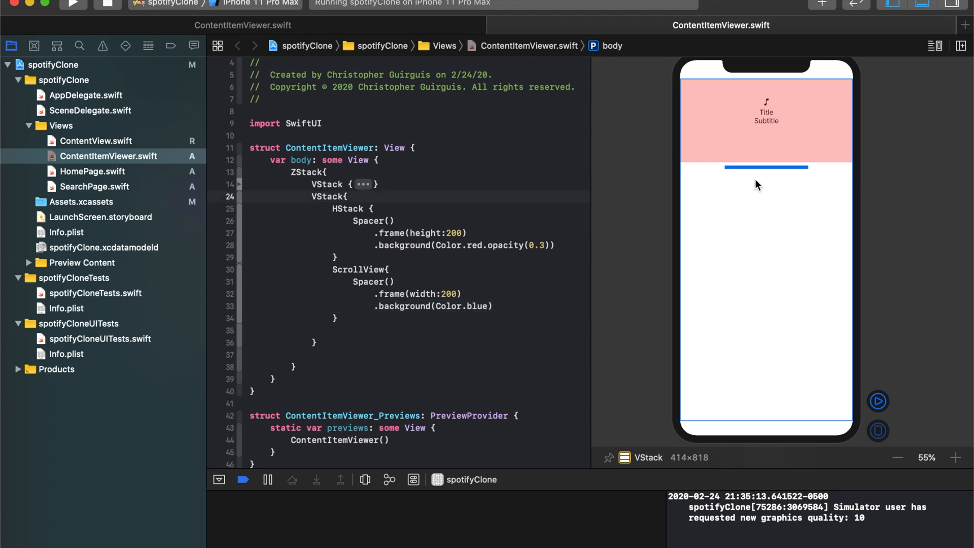
mouse_move(683, 336)
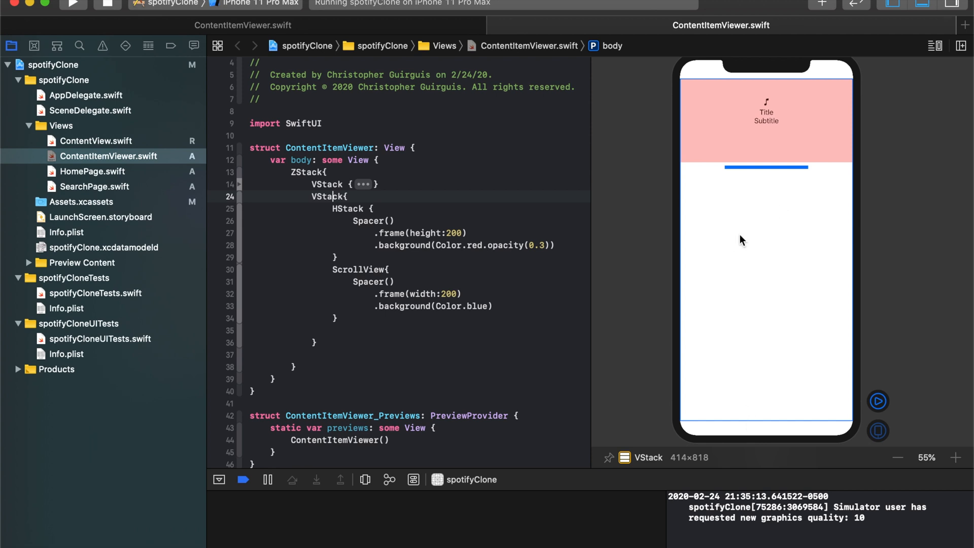
mouse_move(809, 172)
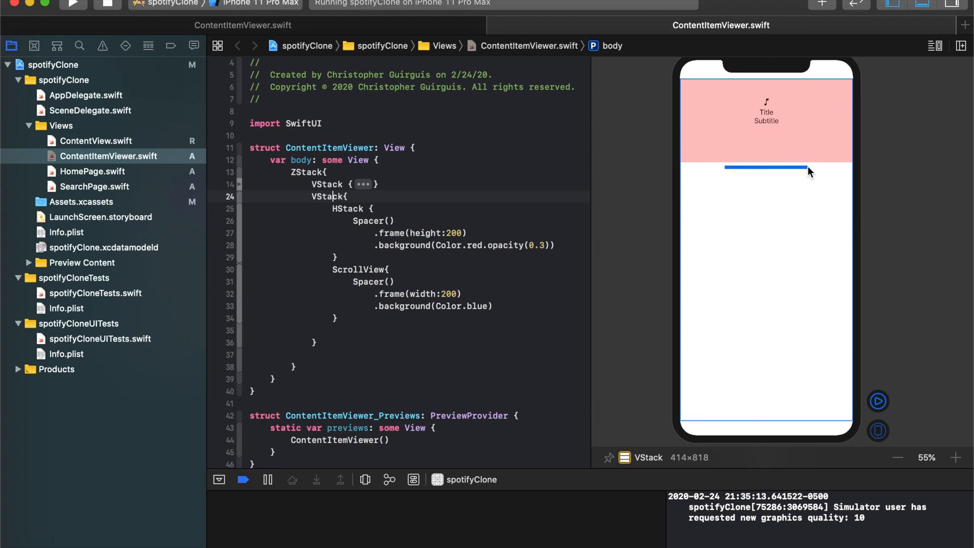
mouse_move(797, 172)
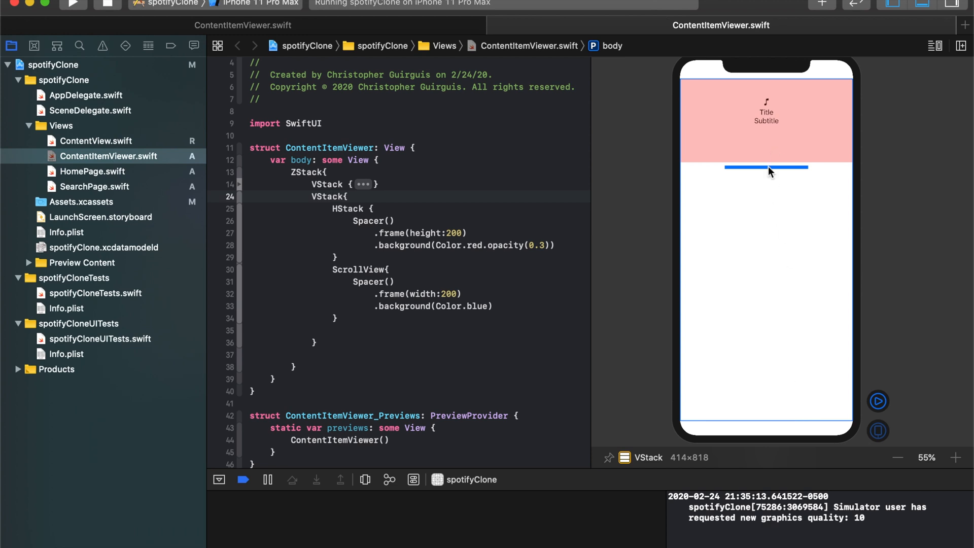
mouse_move(771, 441)
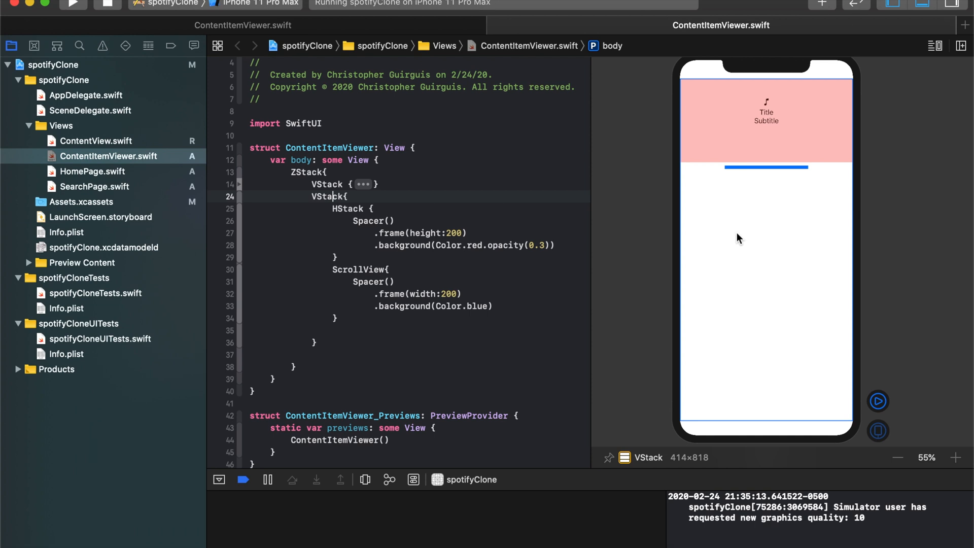
mouse_move(736, 183)
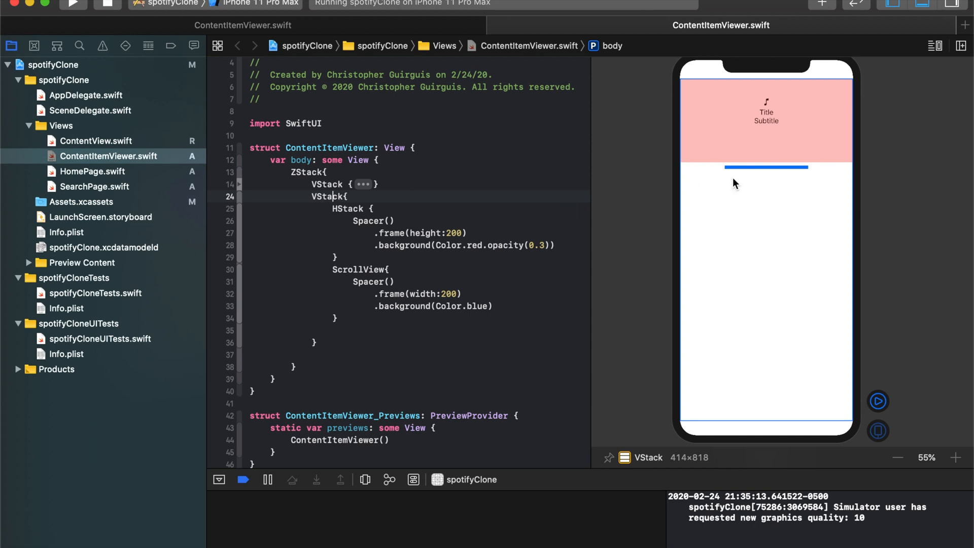
mouse_move(744, 164)
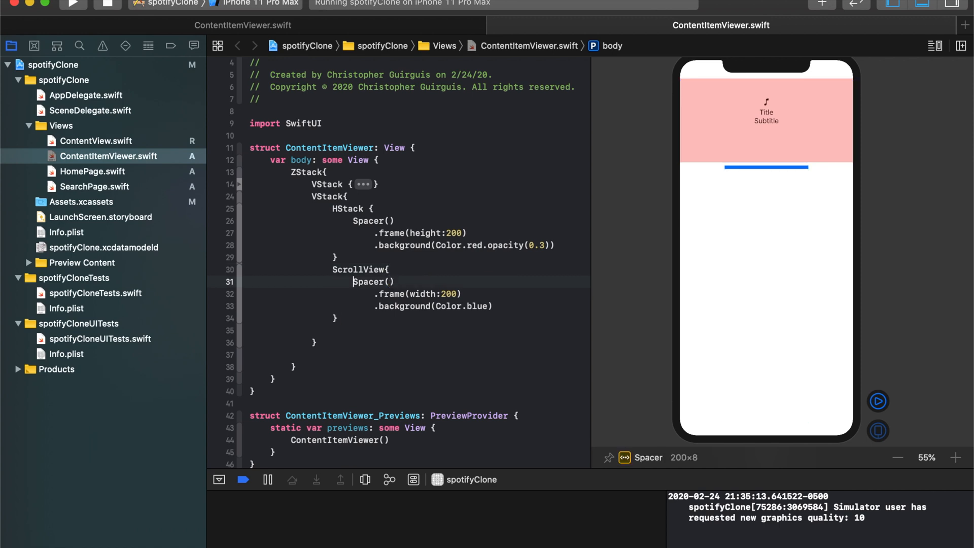
left_click_drag(353, 281, 493, 305)
type(".")
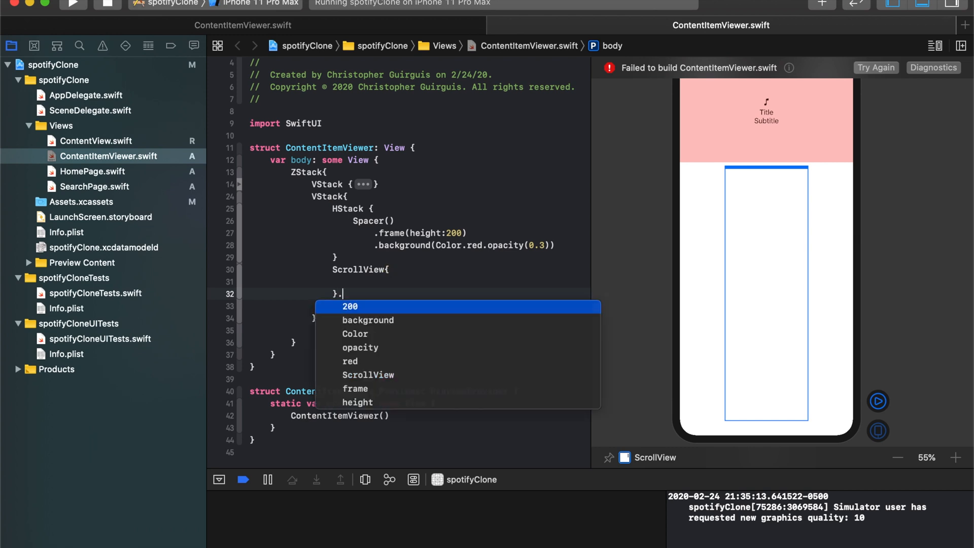
type("background")
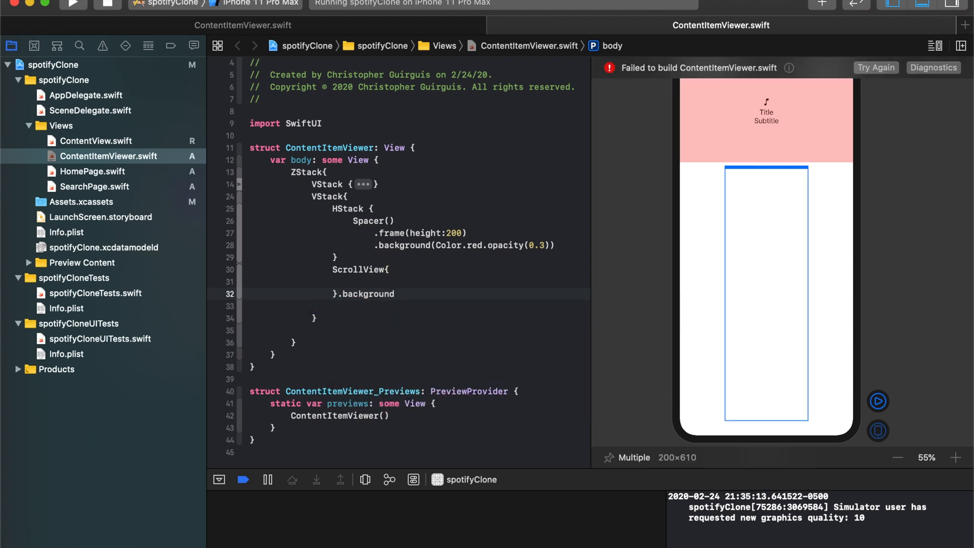
type("(Color.yellow")
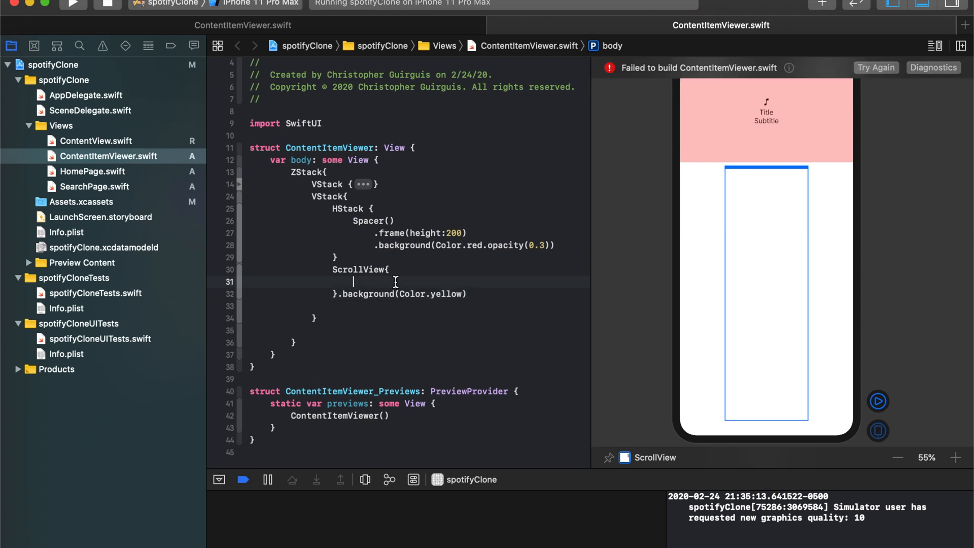
type("Text()")
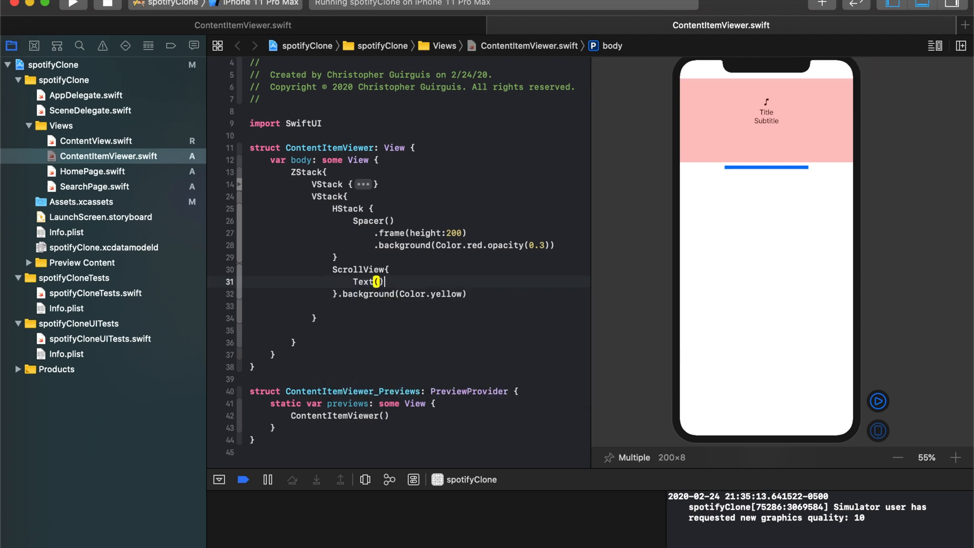
type("\"\"")
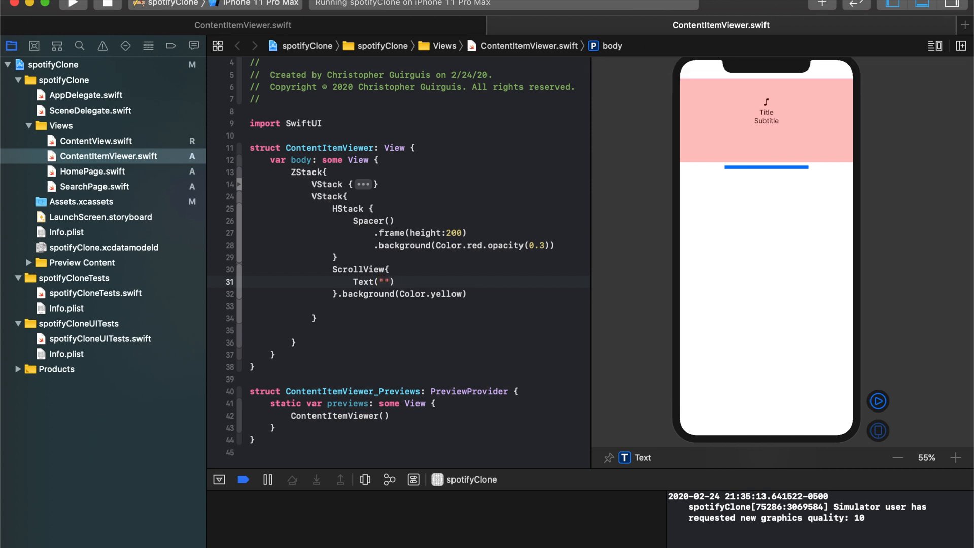
type("a")
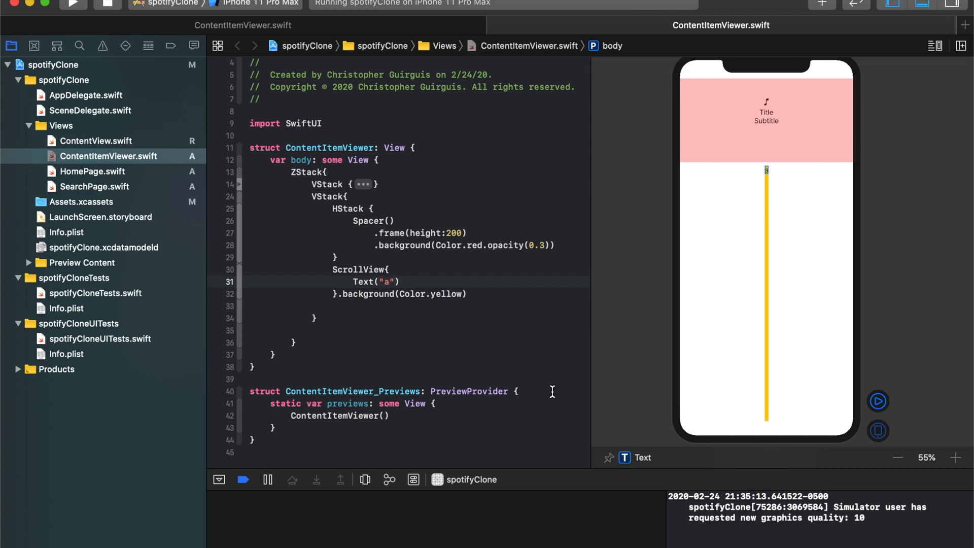
left_click(766, 118)
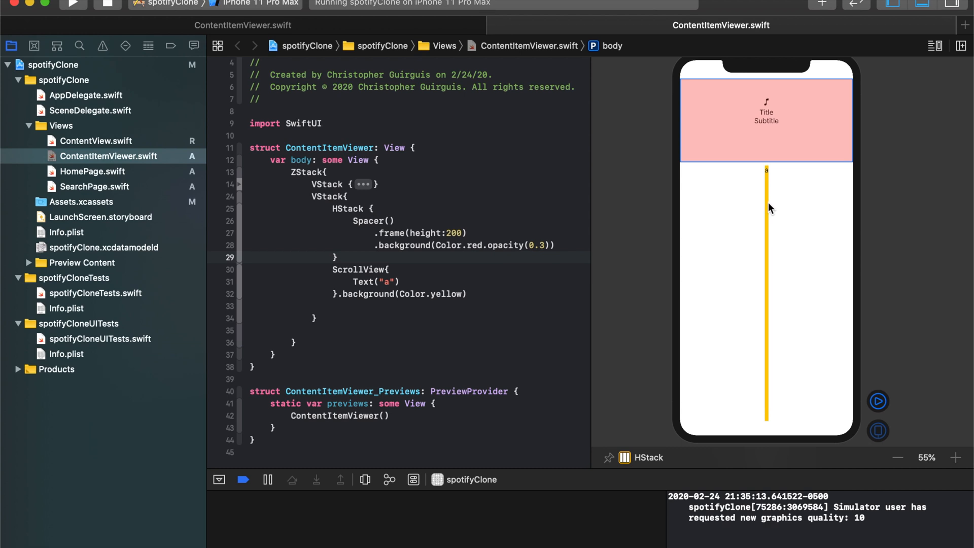
double_click(429, 294)
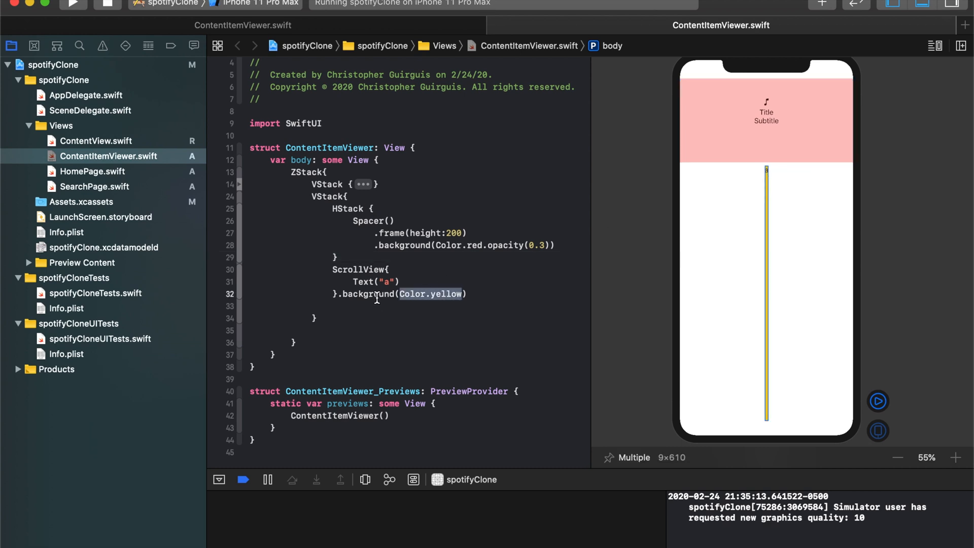
mouse_move(767, 176)
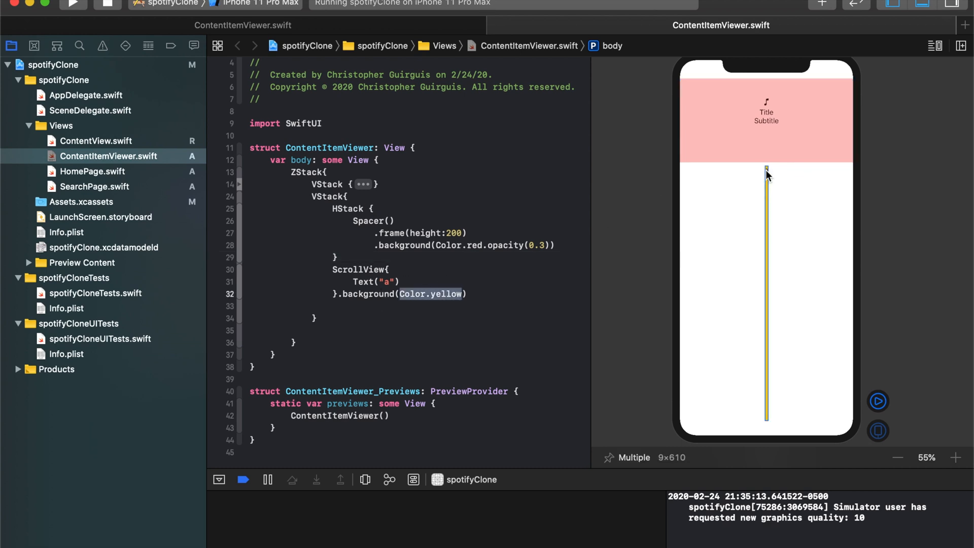
mouse_move(750, 188)
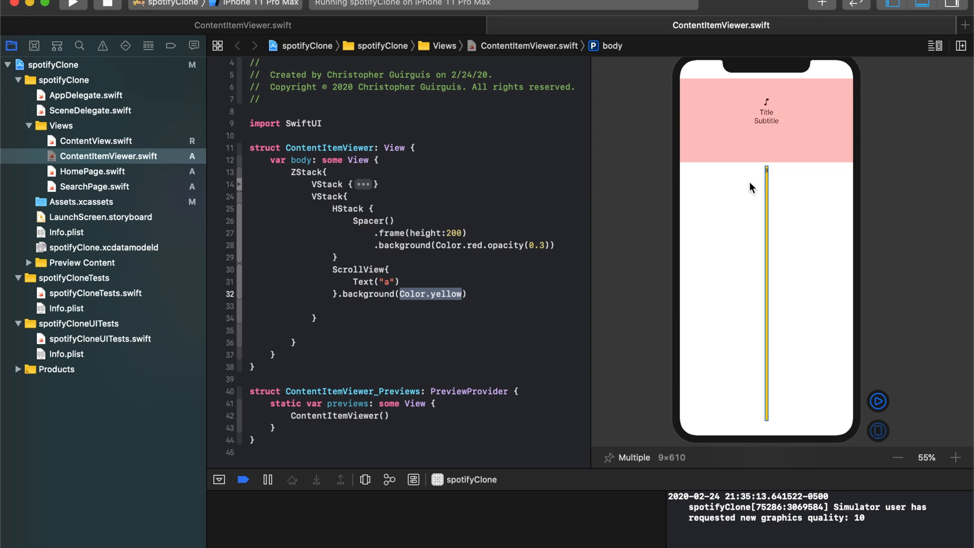
mouse_move(696, 182)
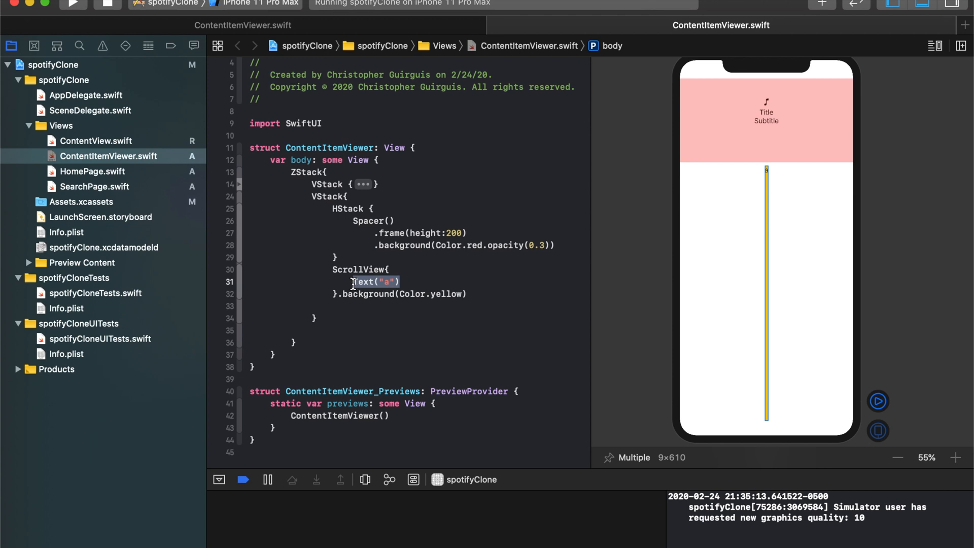
left_click(375, 282)
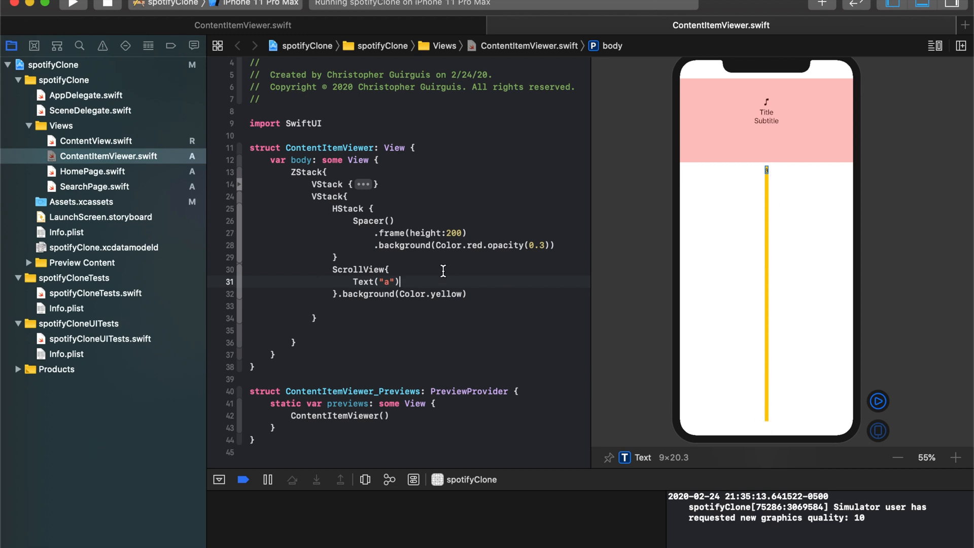
mouse_move(768, 356)
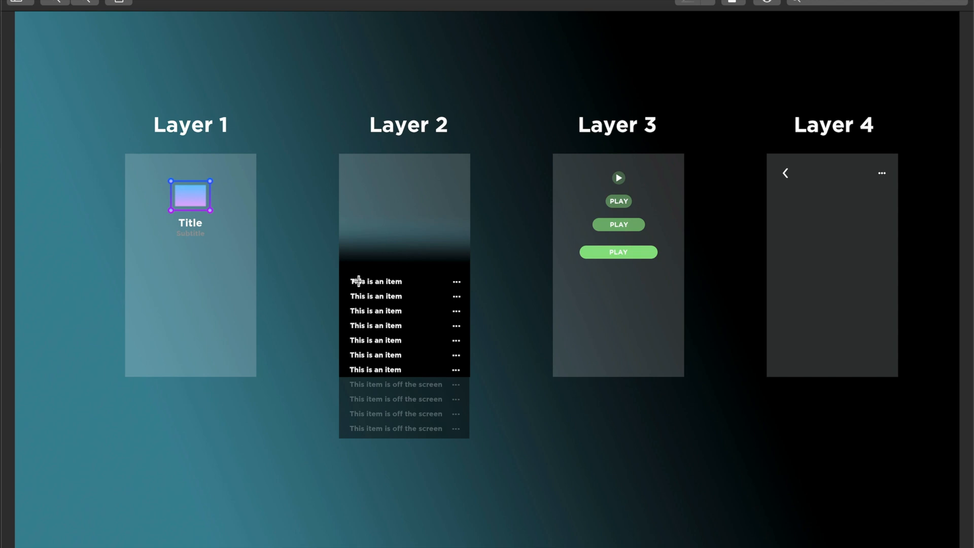
mouse_move(365, 326)
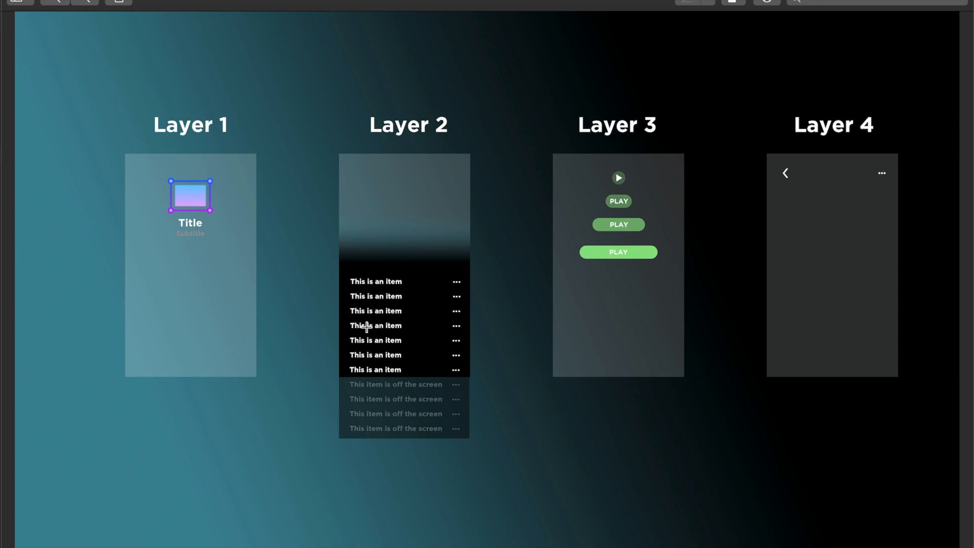
mouse_move(366, 276)
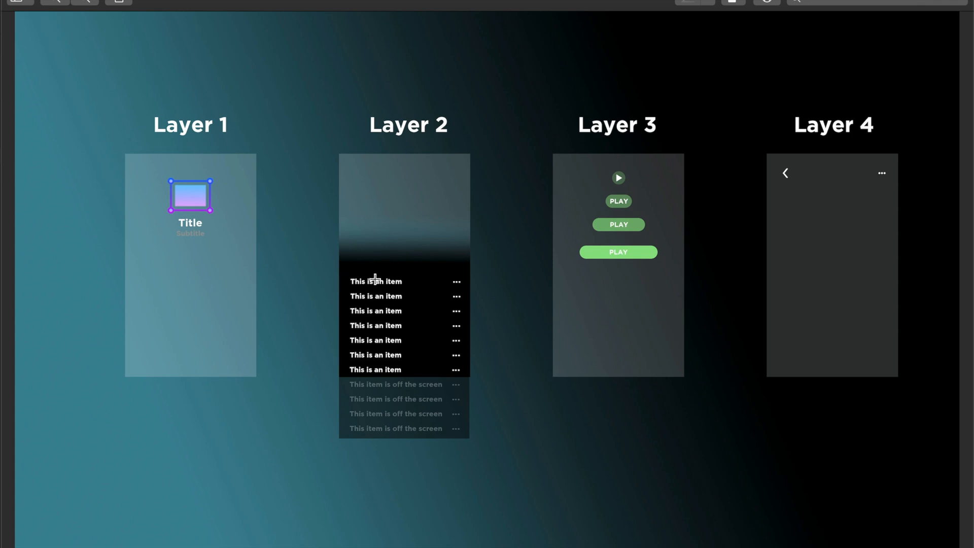
mouse_move(390, 298)
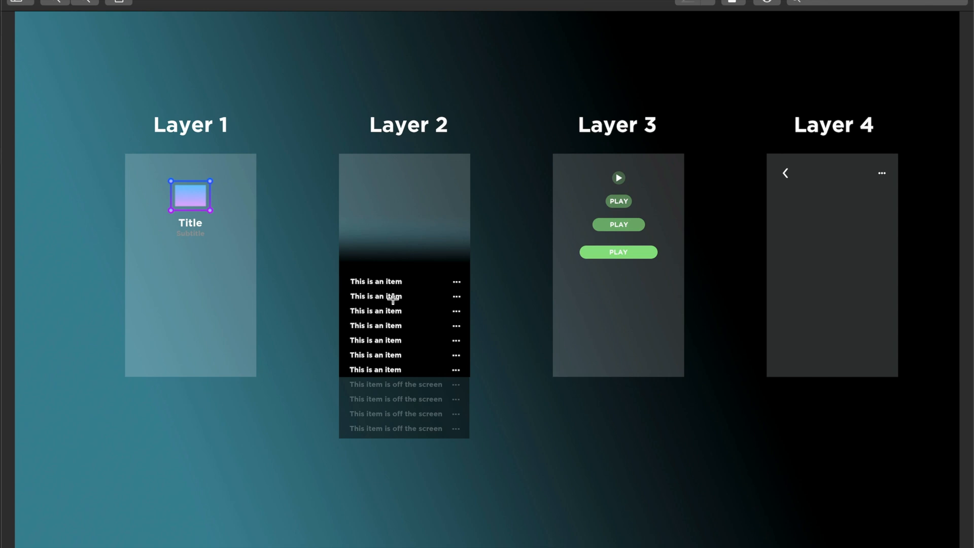
mouse_move(442, 233)
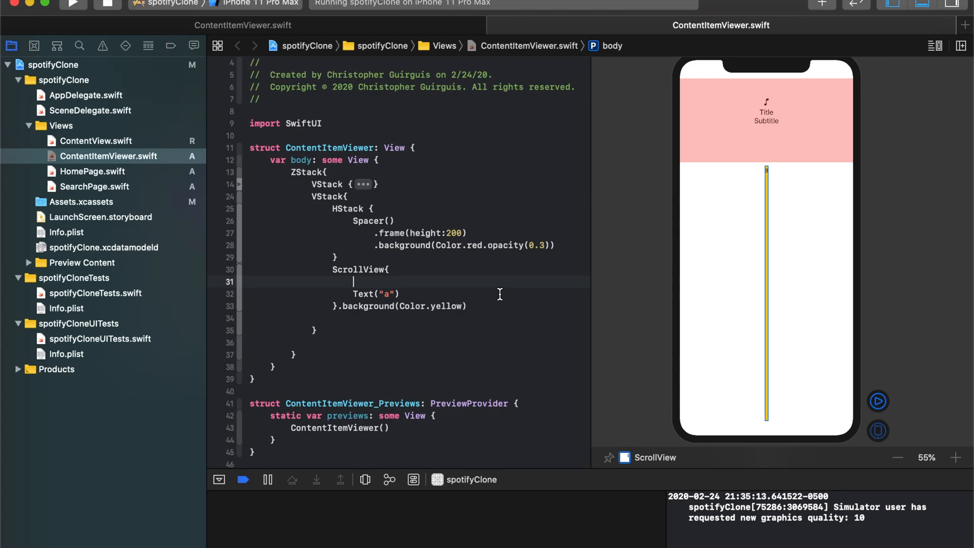
Step: Wrap the Text in ForEach(0..<10) { indicator in } and change its string to "abc"
type("For")
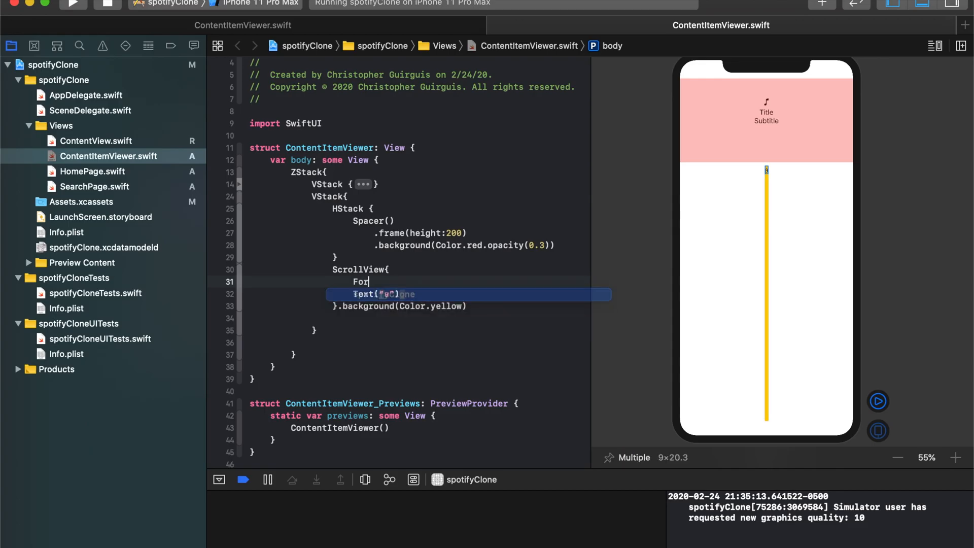
type("Eac")
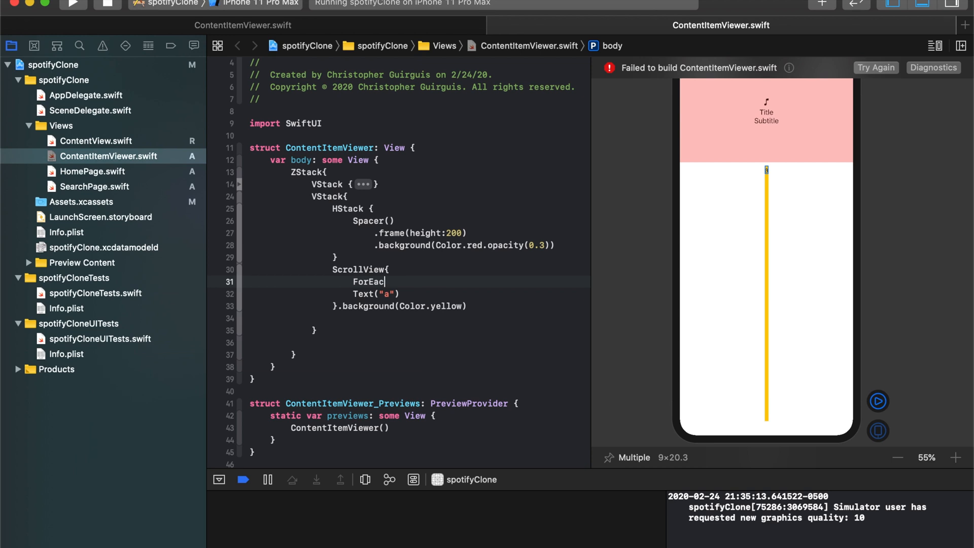
type("h(){")
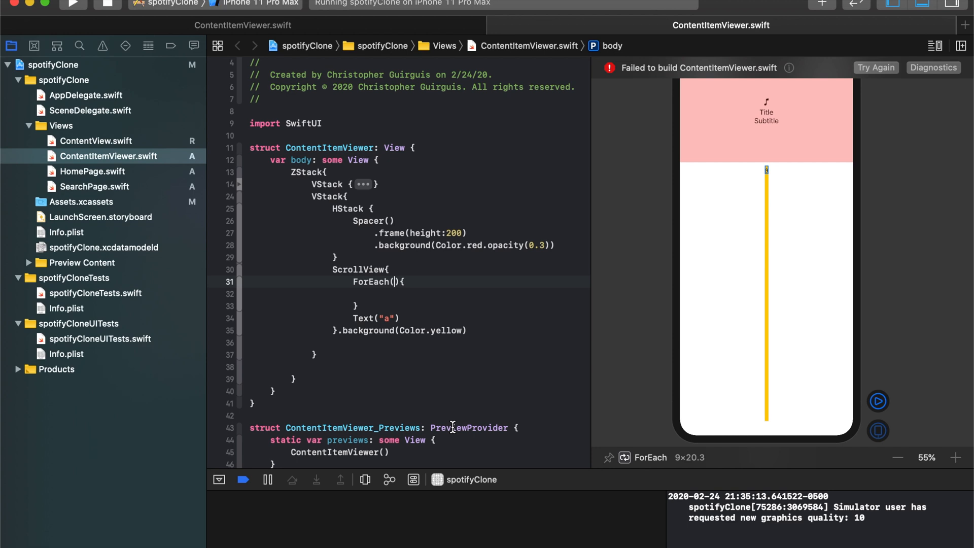
type("0")
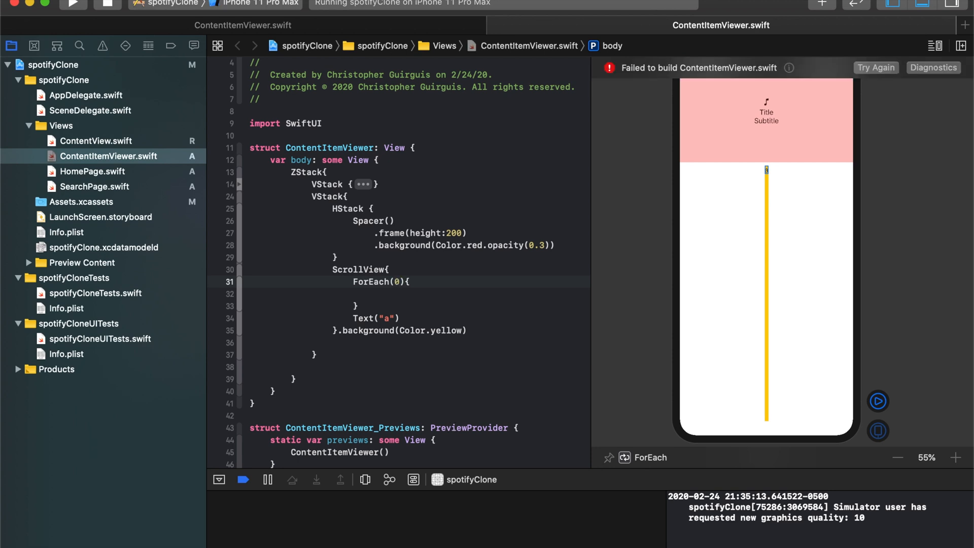
type("..<")
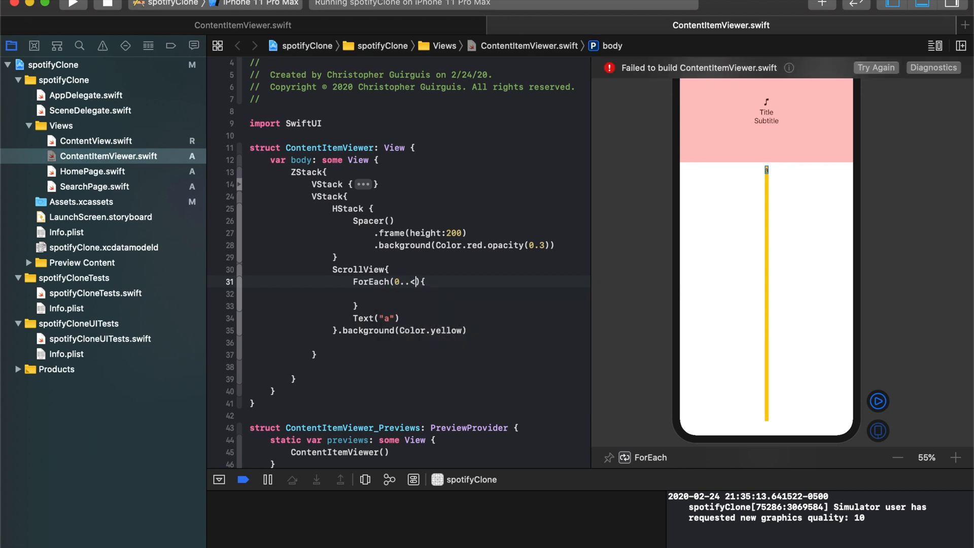
type("10")
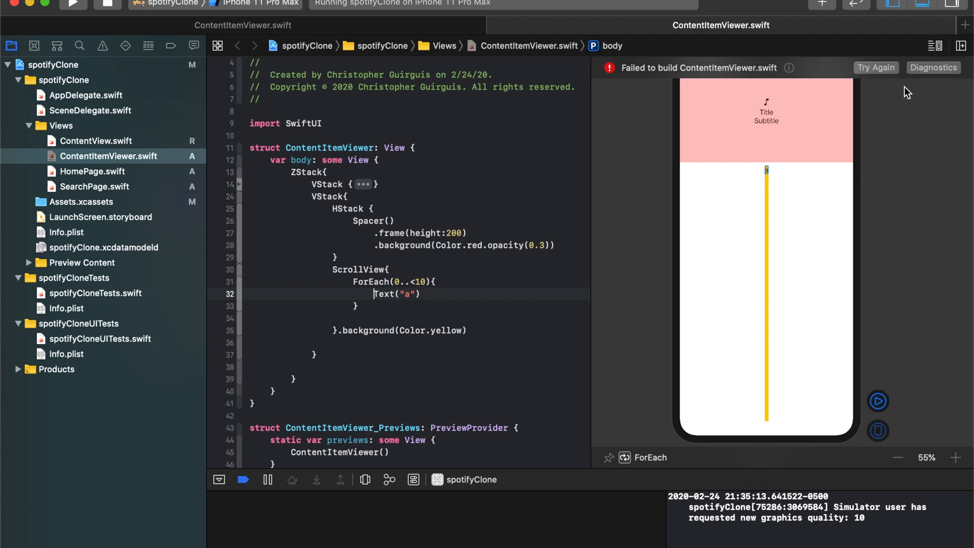
mouse_move(464, 290)
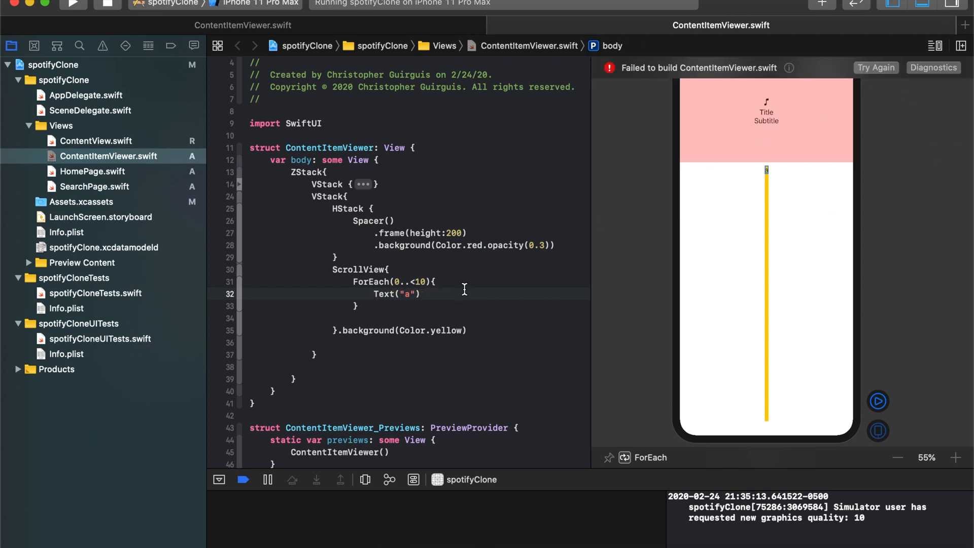
type("index")
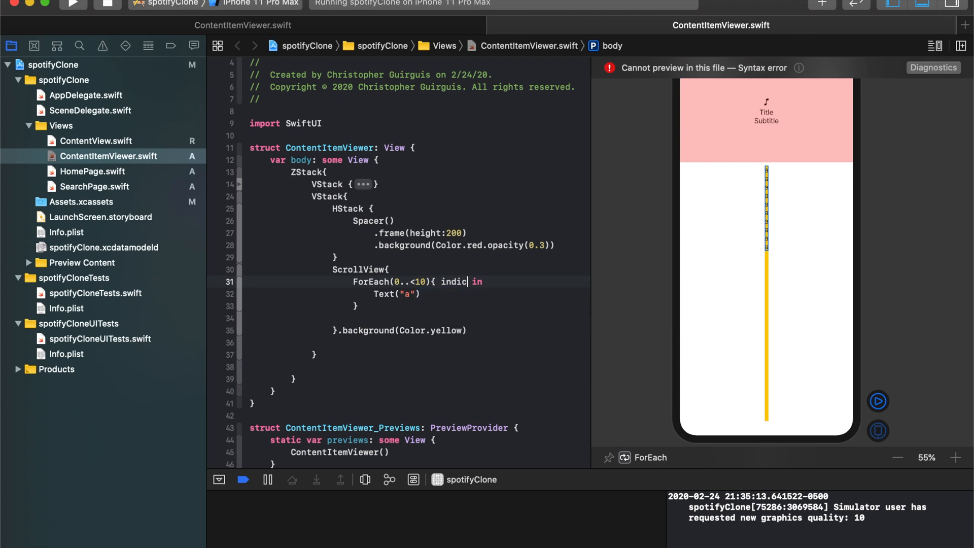
type("ator")
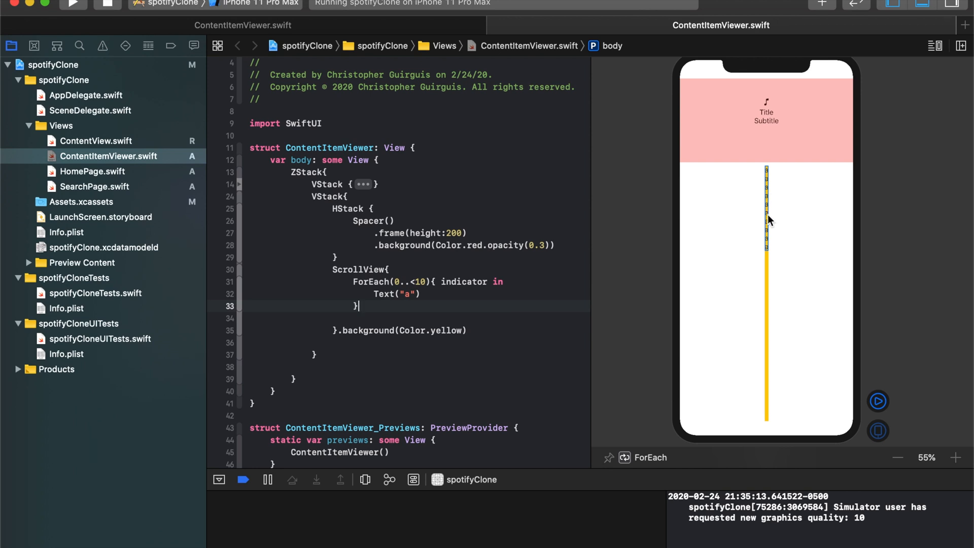
mouse_move(770, 251)
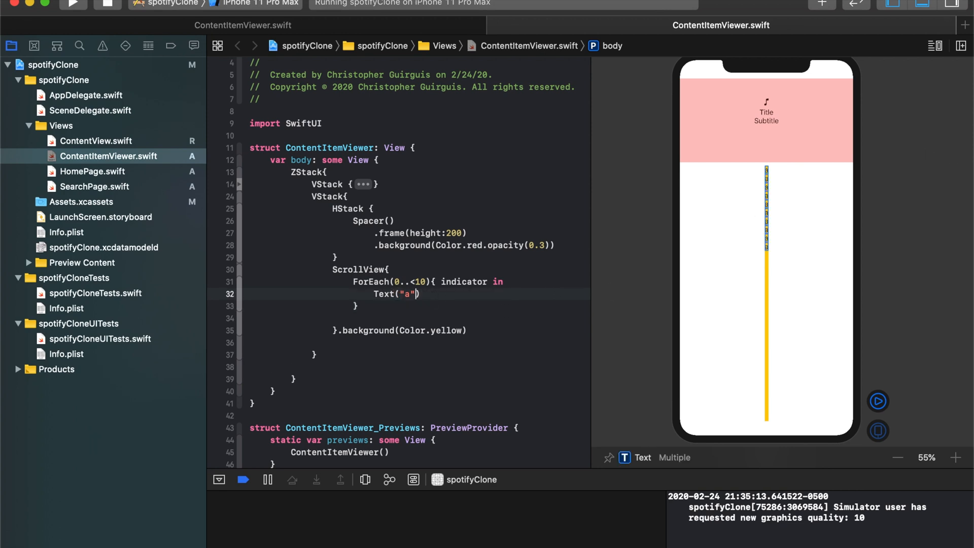
type("bc")
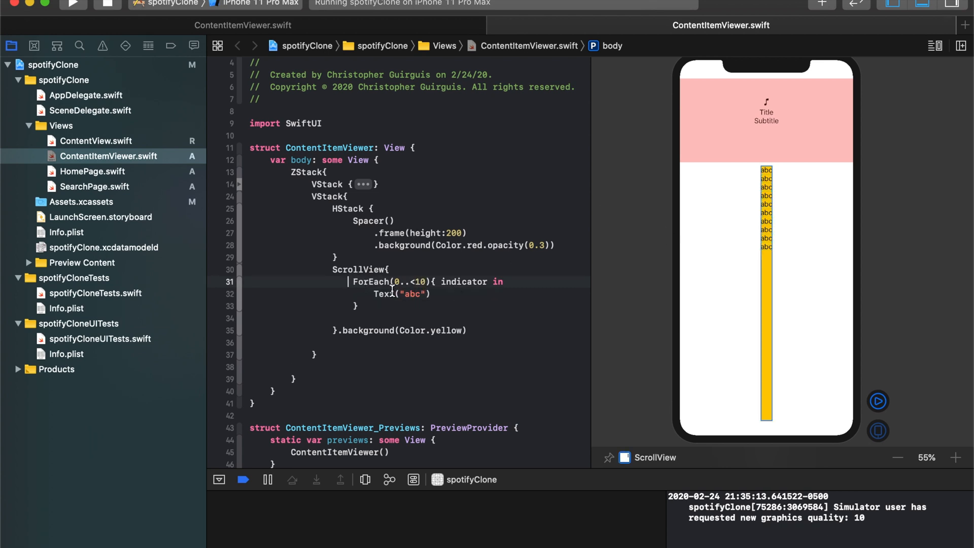
Step: Select the "abc" string in Text to replace it with a "\()" interpolation
double_click(401, 294)
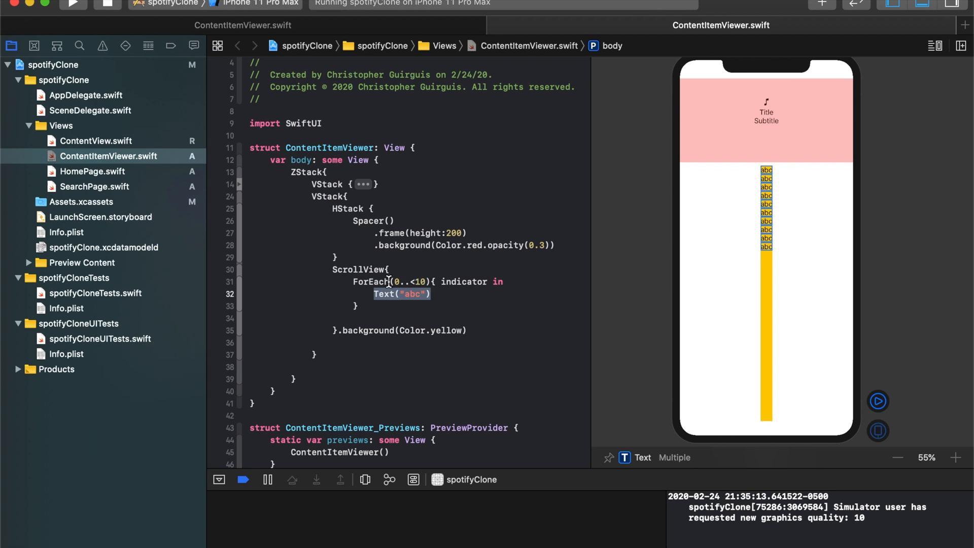
mouse_move(472, 286)
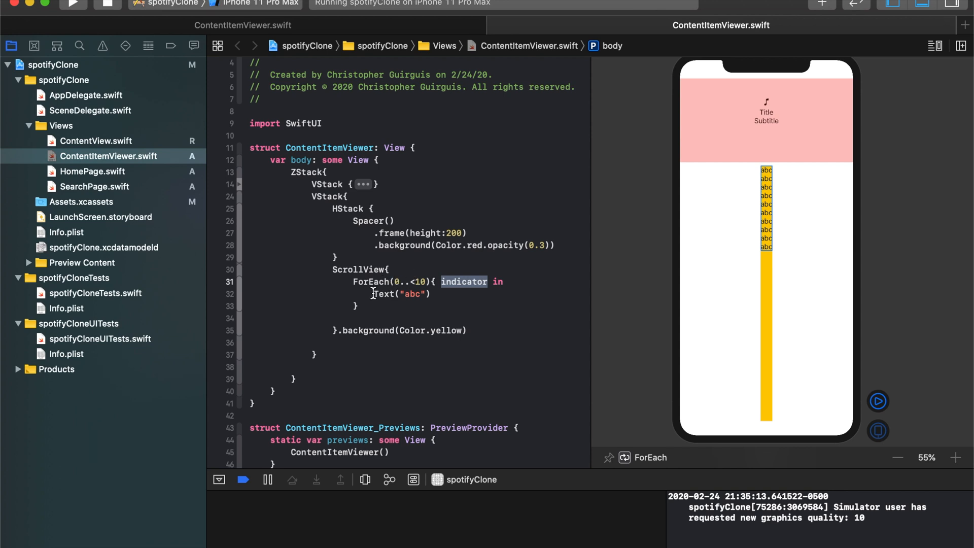
double_click(401, 293)
type("\\(")
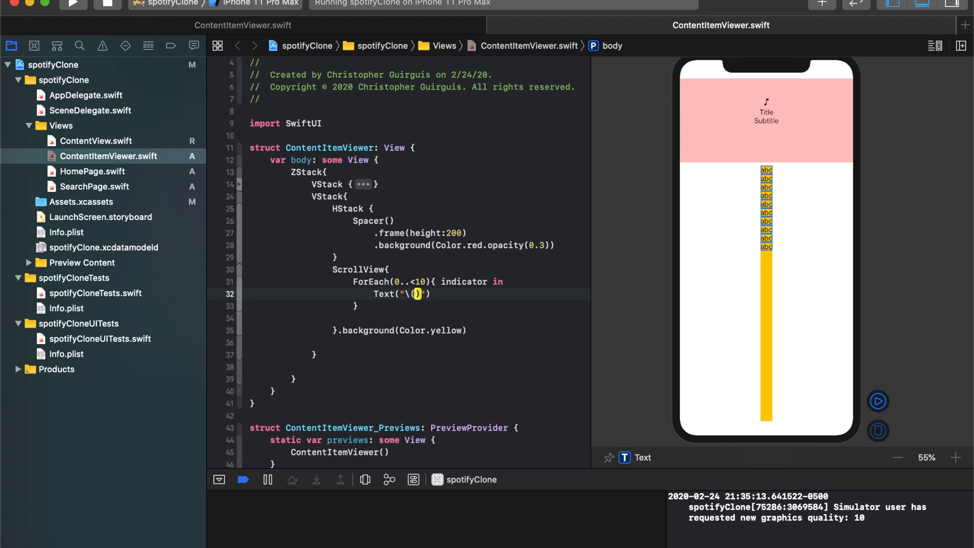
type("indi")
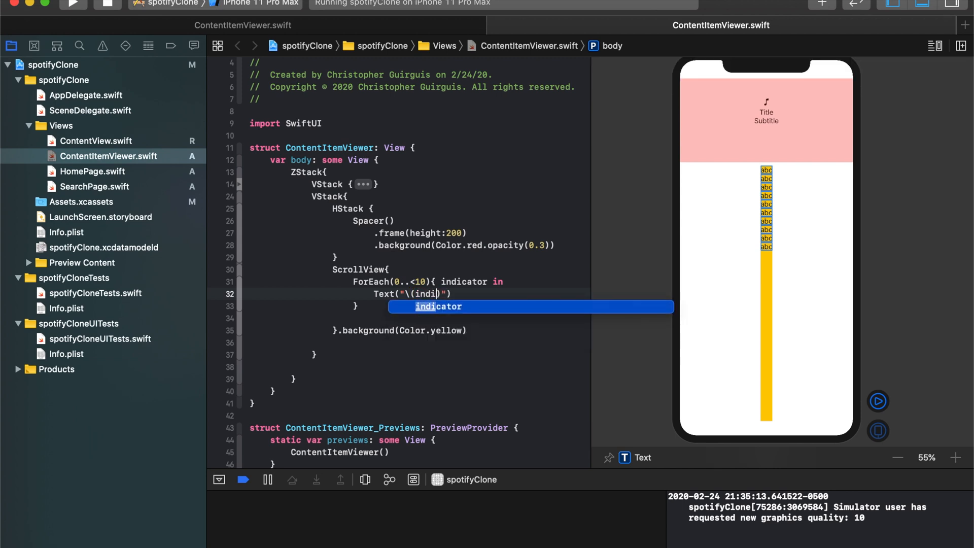
key("Return")
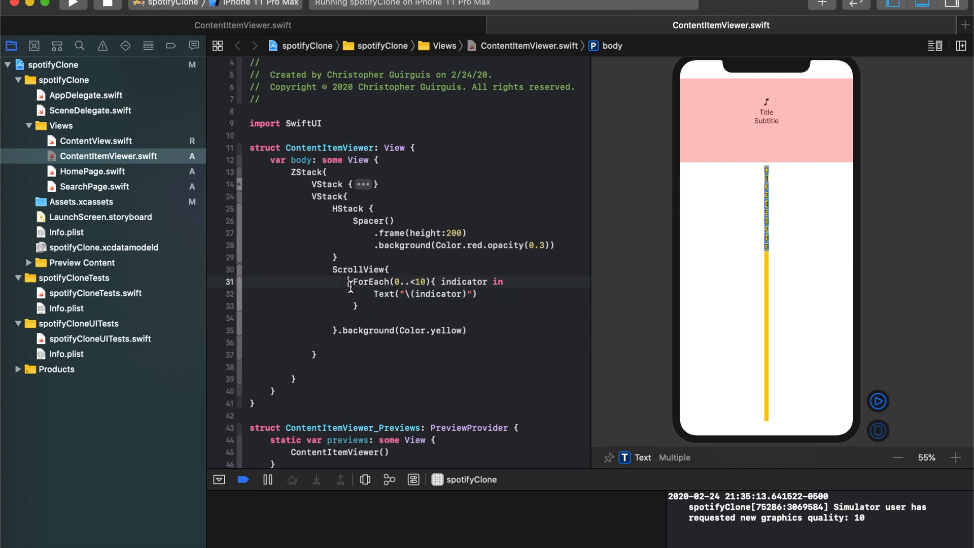
double_click(383, 293)
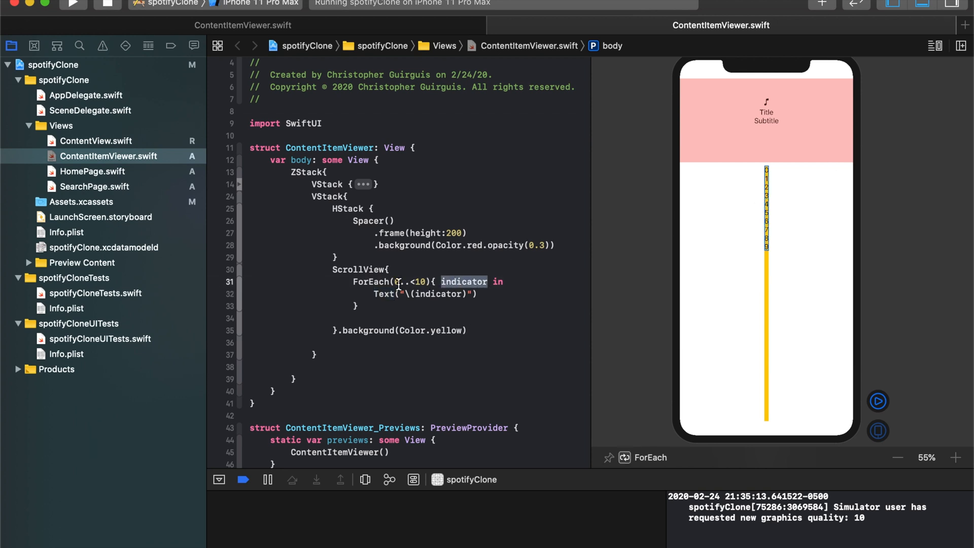
left_click(397, 282)
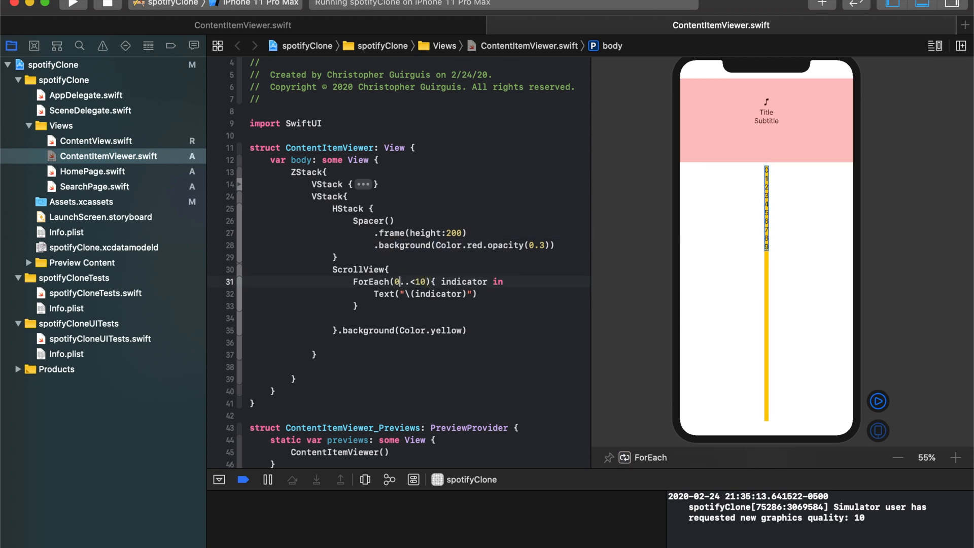
Step: Try ForEach ranges such as 4..<15, then embed each row's Text in an HStack
type("3")
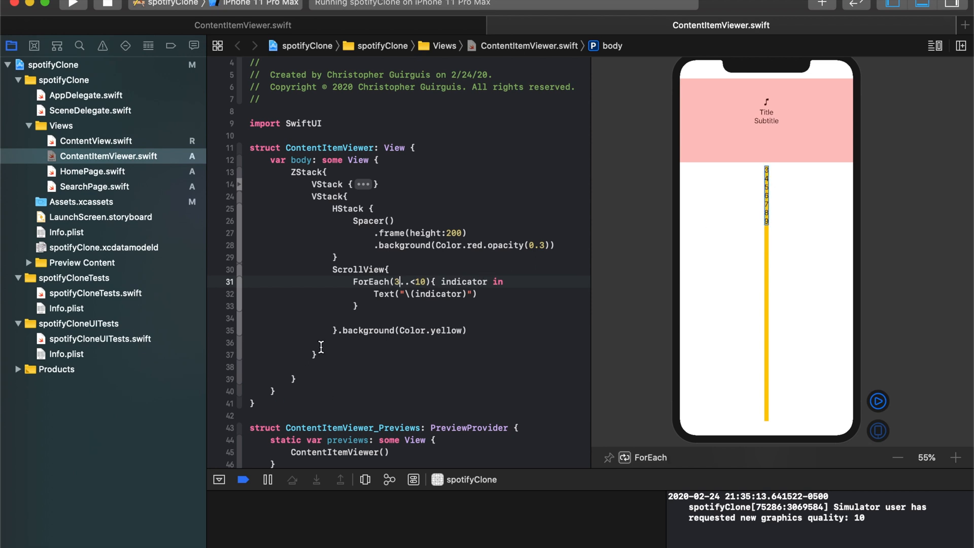
mouse_move(506, 272)
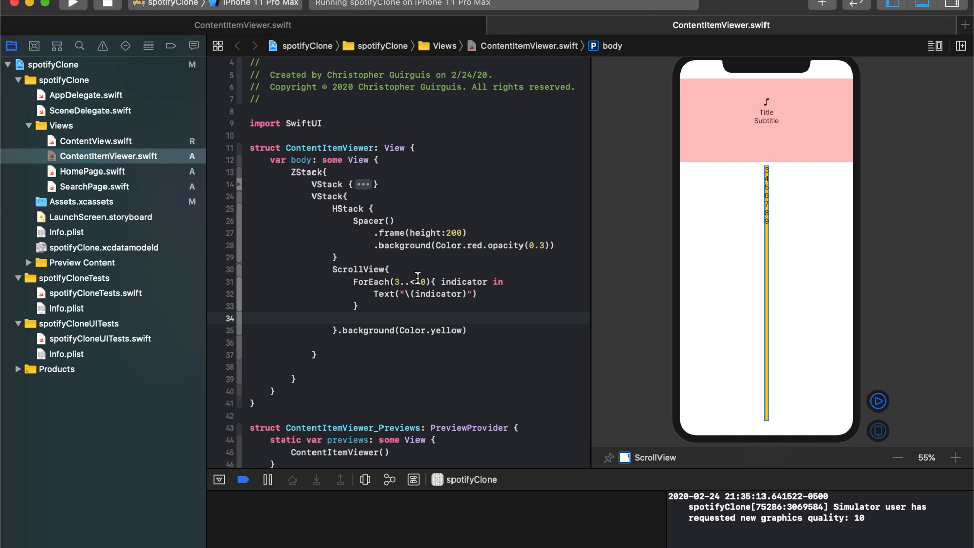
key("Backspace")
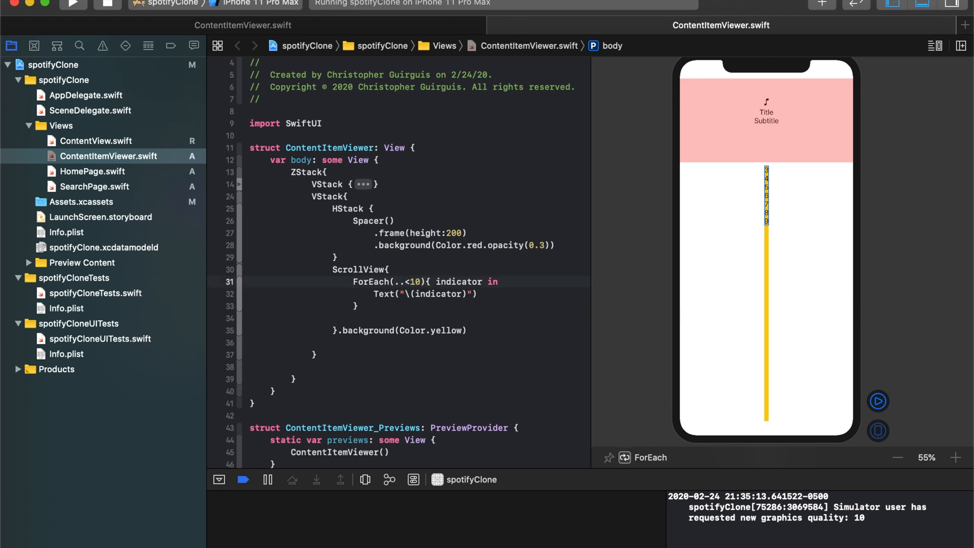
type("4..<15")
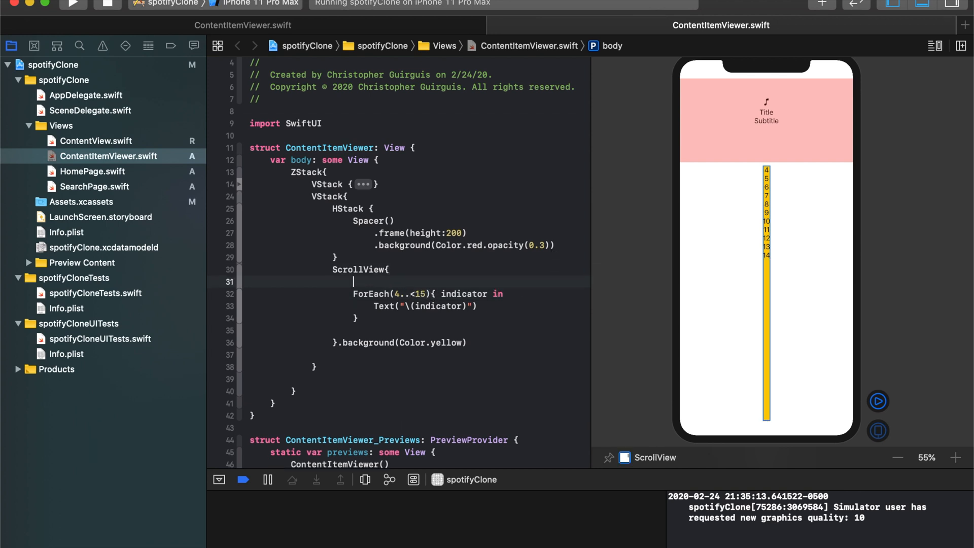
type("// <")
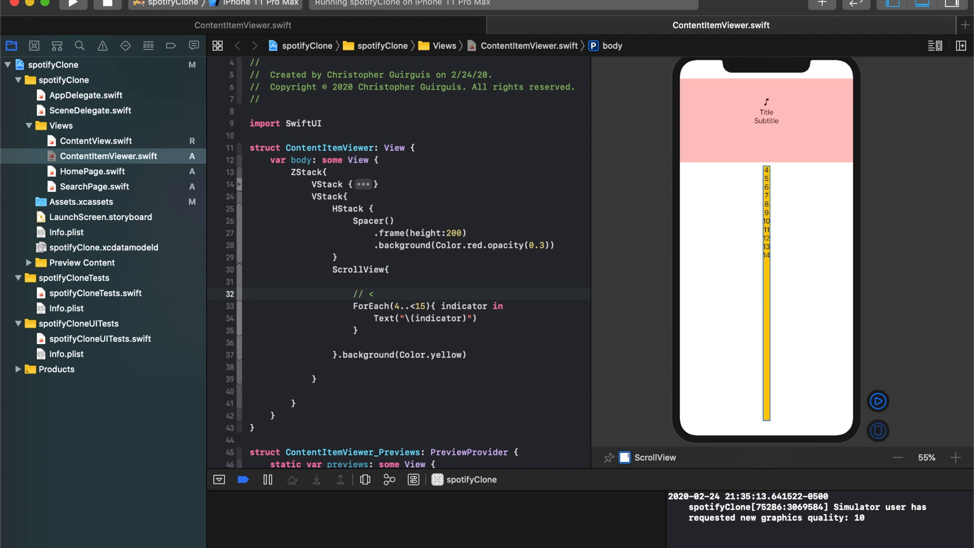
type("=")
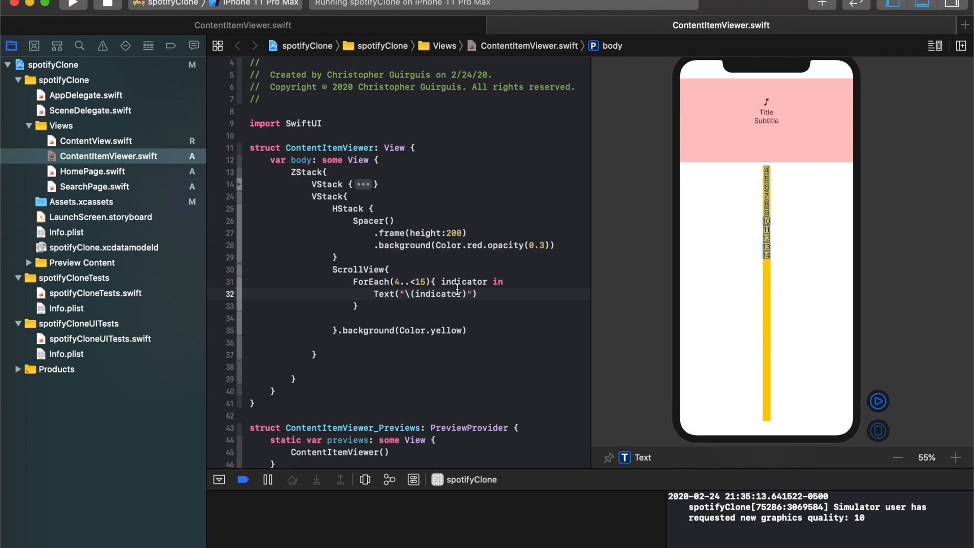
mouse_move(785, 174)
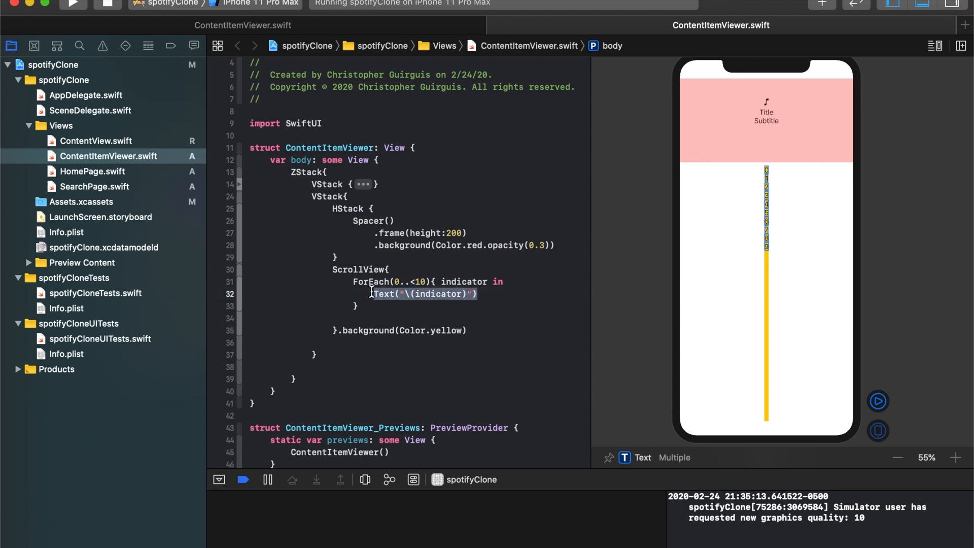
type("HStack{")
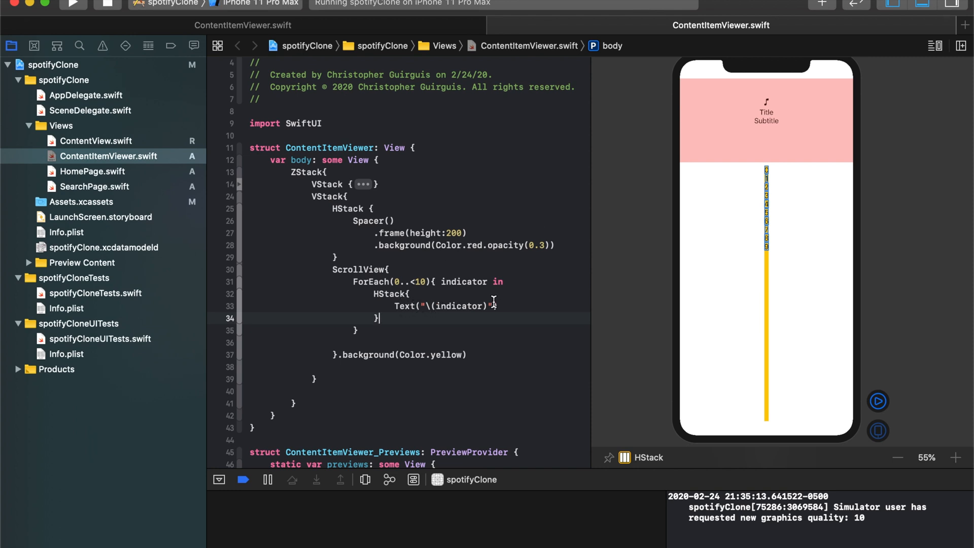
type("S")
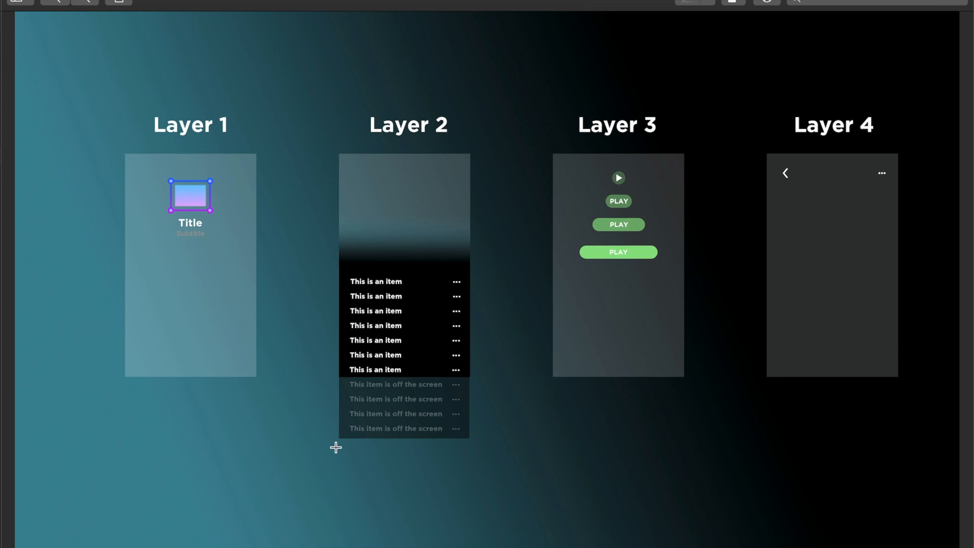
mouse_move(337, 235)
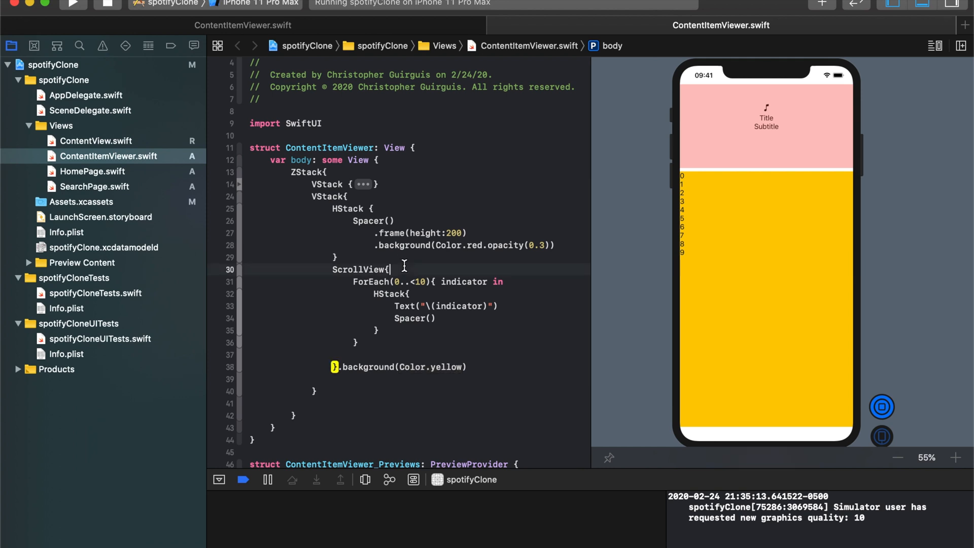
Step: Move the ScrollView opening line above the header HStack and resume the preview
double_click(360, 269)
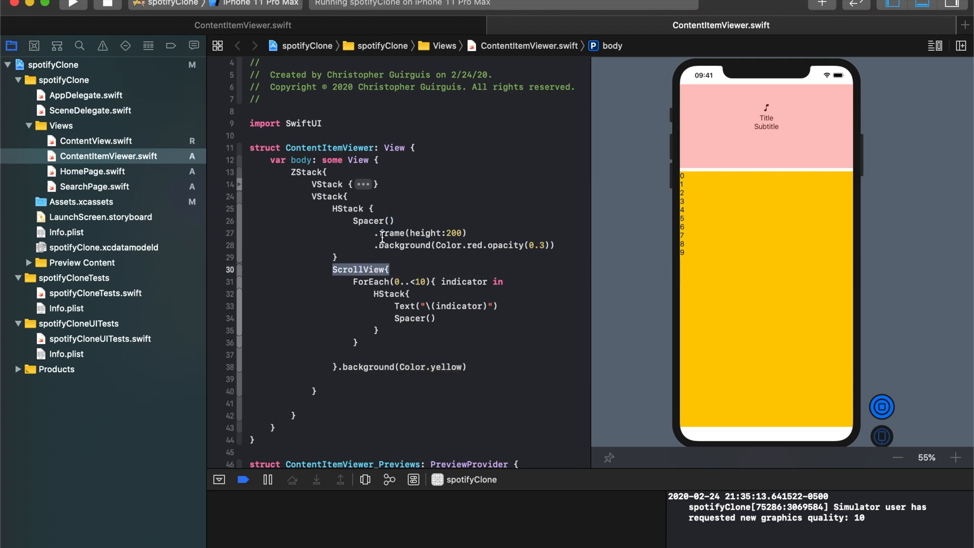
mouse_move(799, 177)
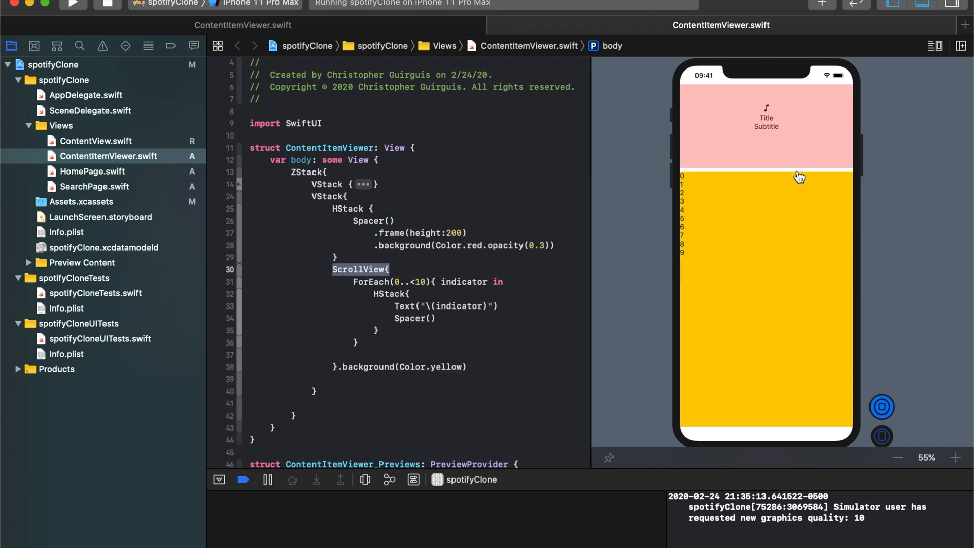
mouse_move(359, 197)
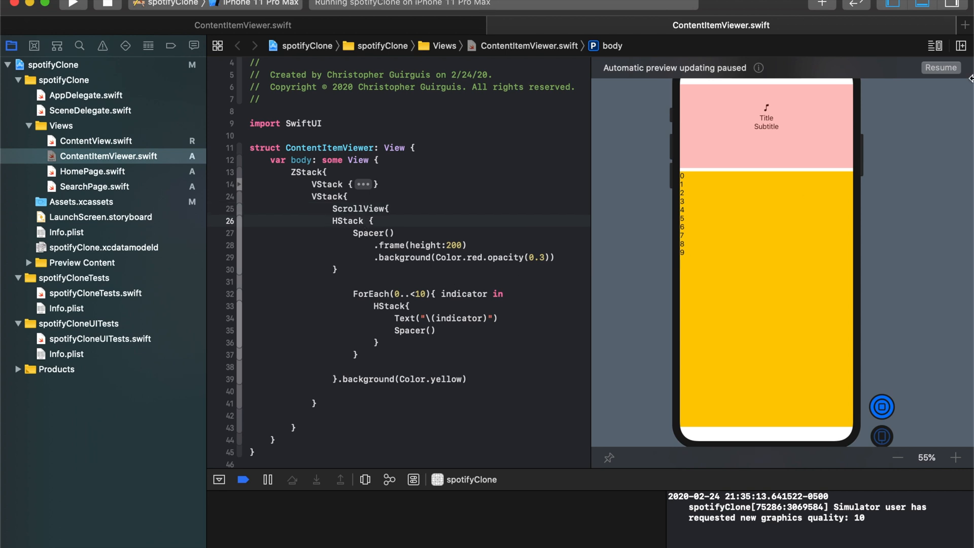
left_click(940, 67)
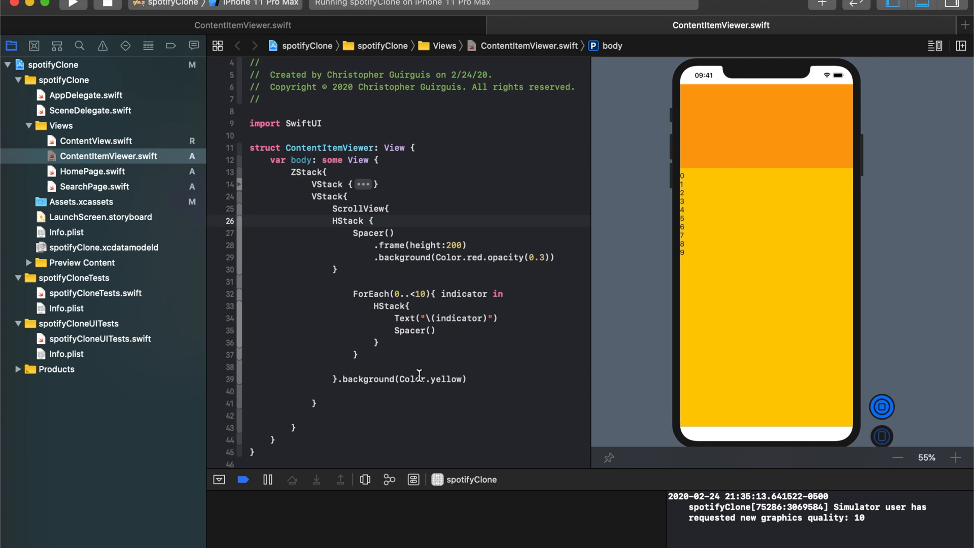
mouse_move(736, 259)
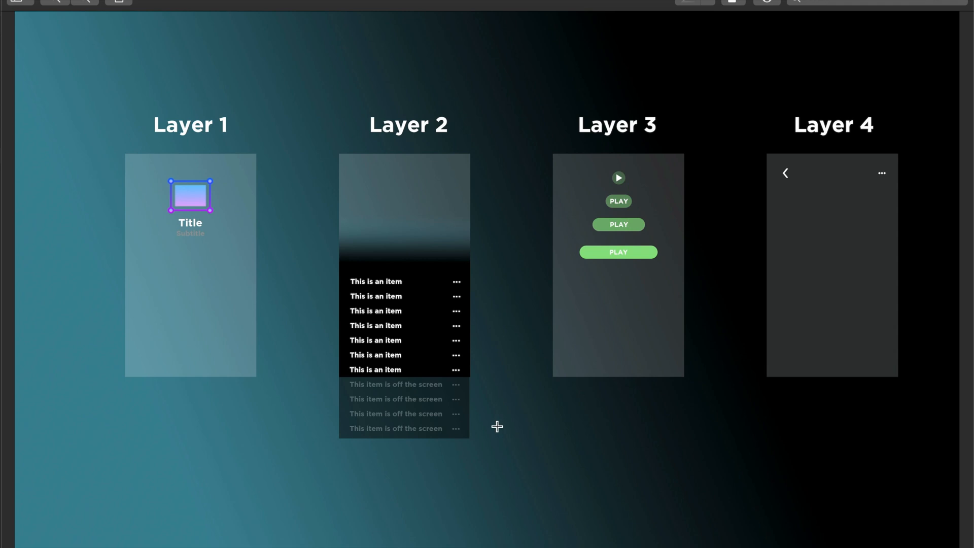
mouse_move(419, 189)
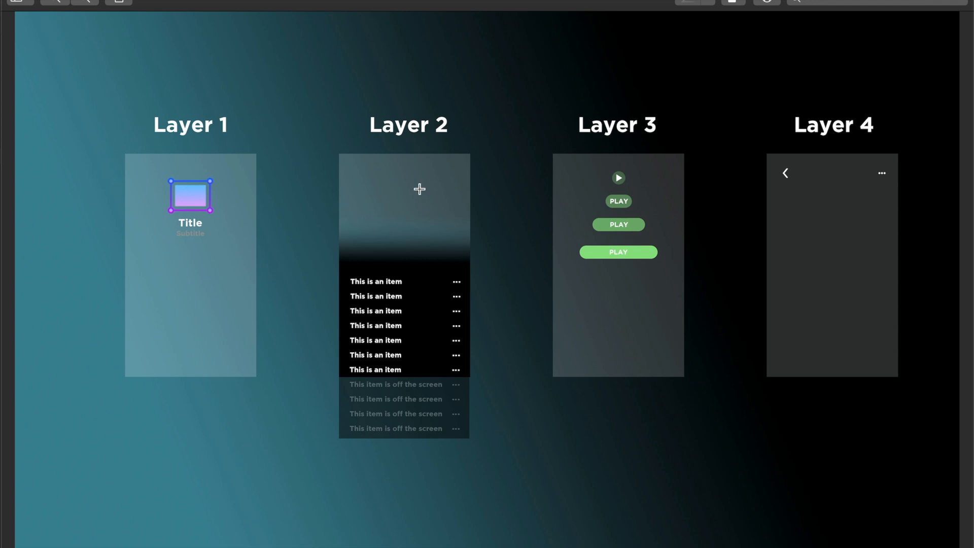
mouse_move(273, 155)
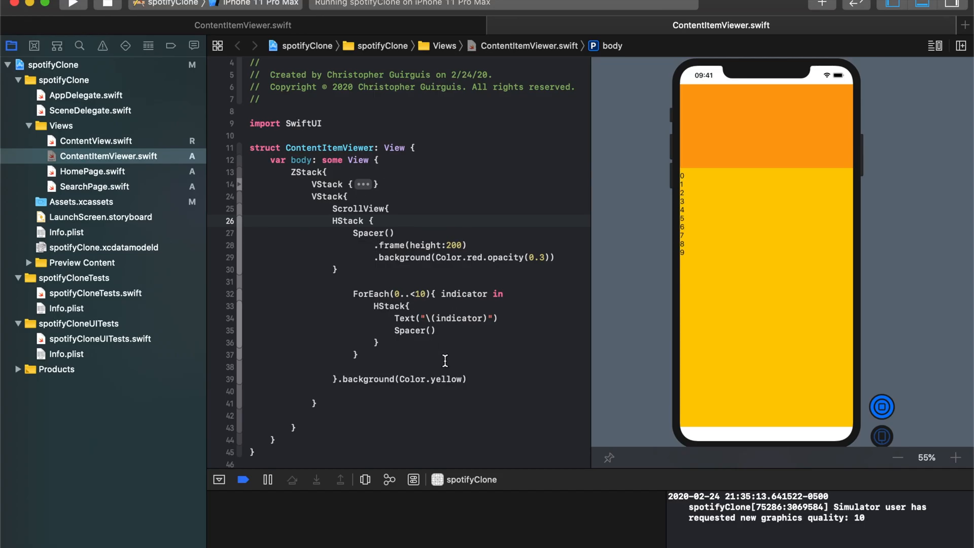
Step: Set the list background to Color.yellow.opacity(0.1) and raise the ForEach upper bound past 20
type(".opacity(")
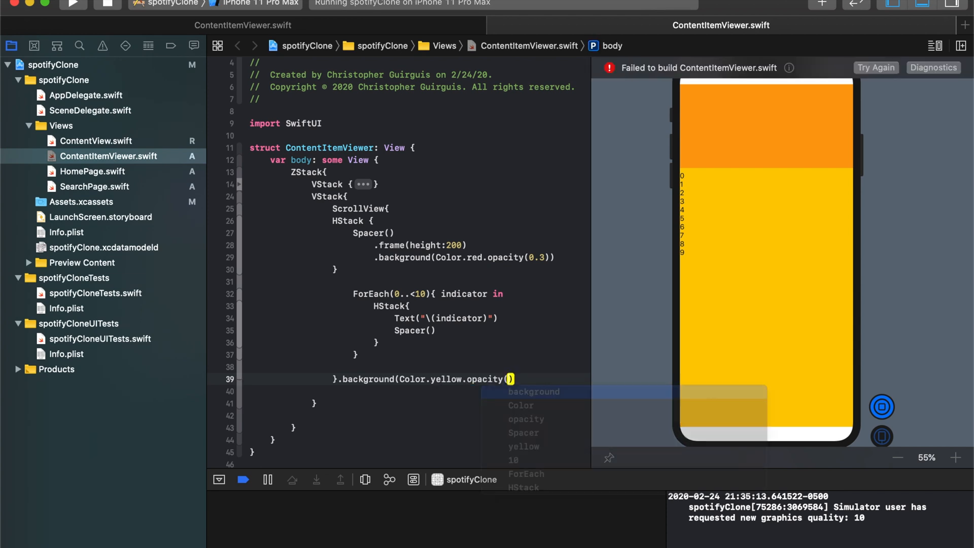
type("0.1")
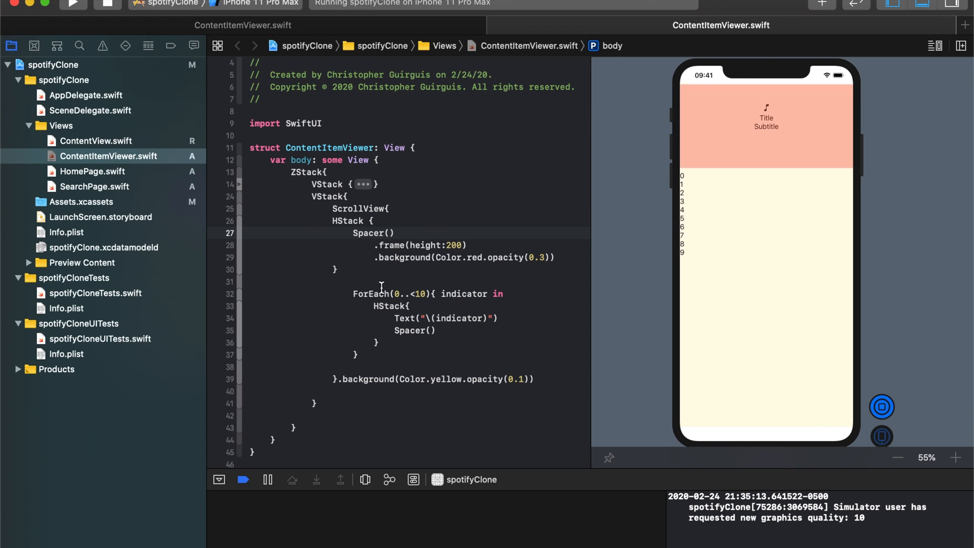
mouse_move(467, 293)
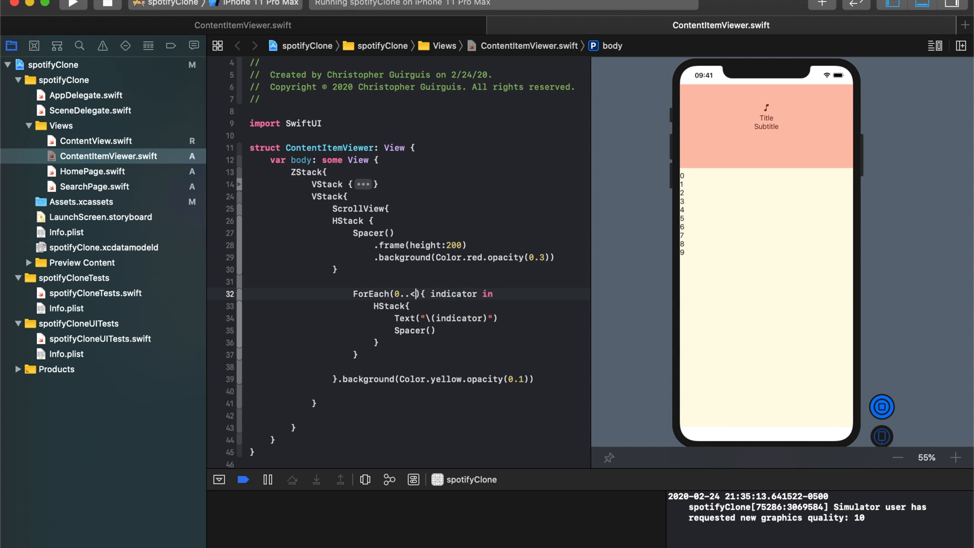
type("20")
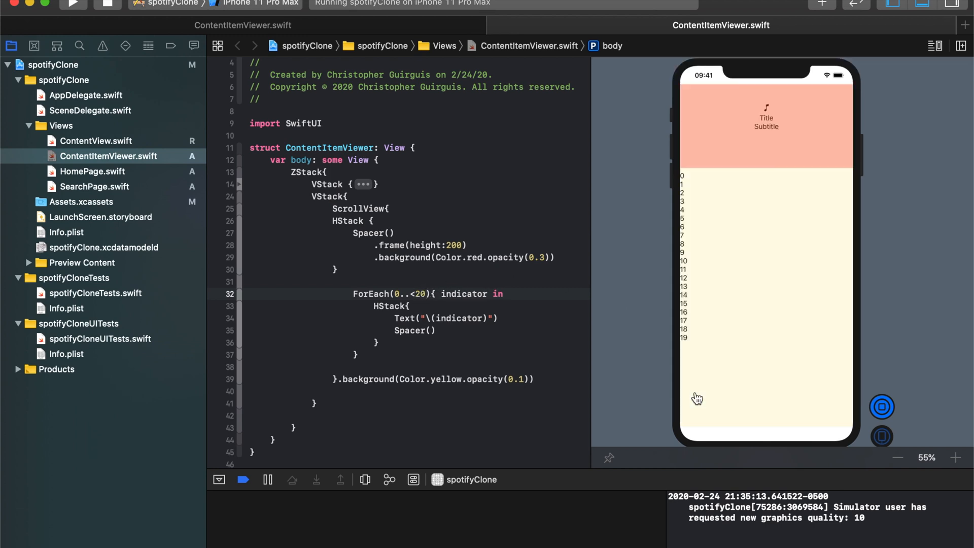
key("Backspace")
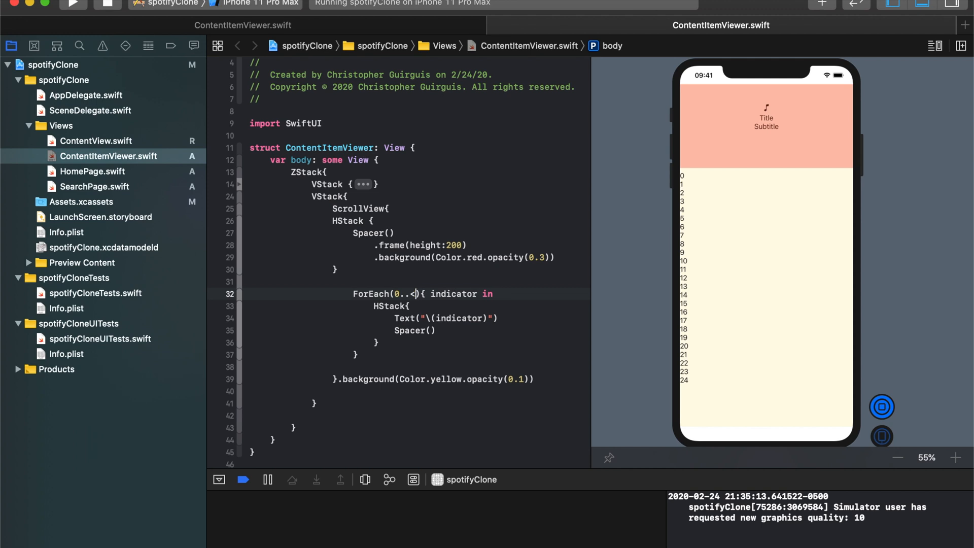
type("30")
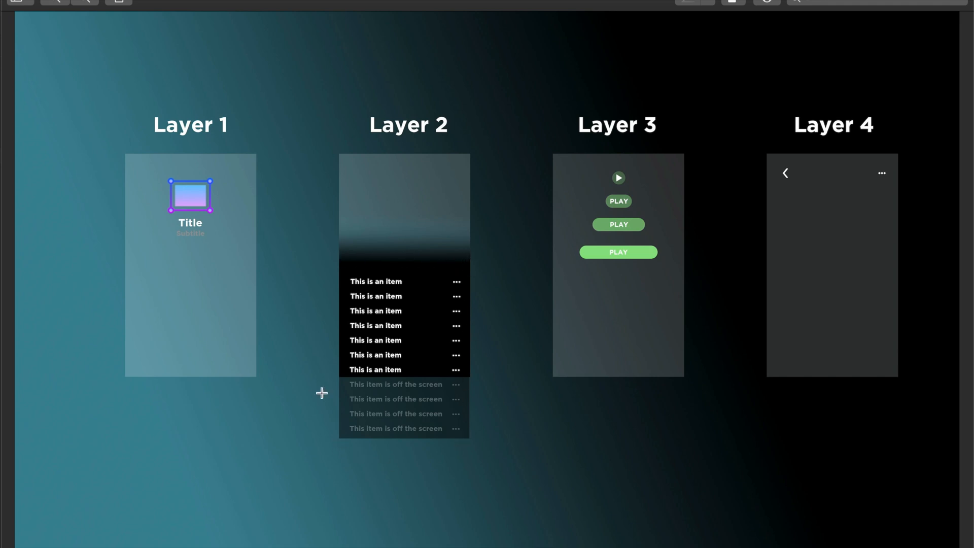
mouse_move(477, 114)
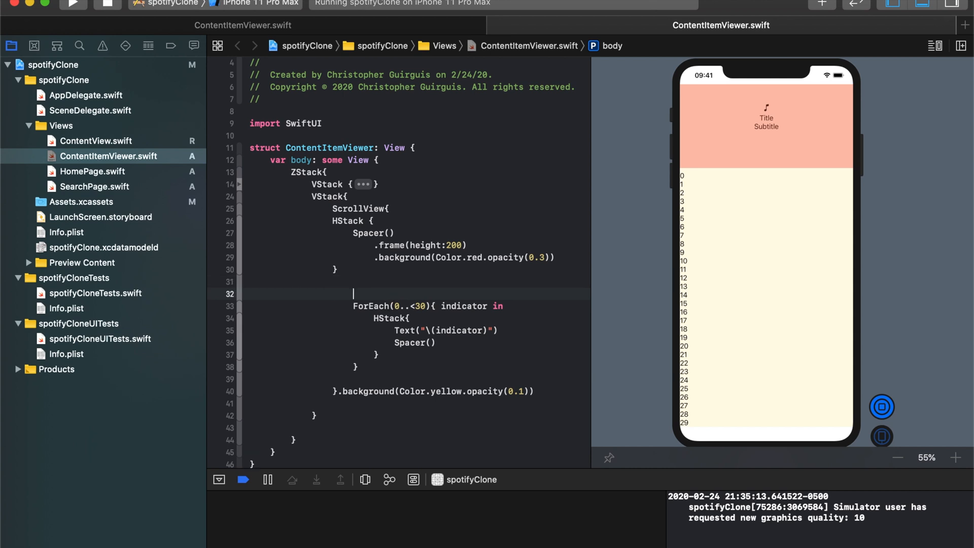
Step: Wrap the ForEach in a VStack with .background(Color.black)
type("VStack{")
type("}")
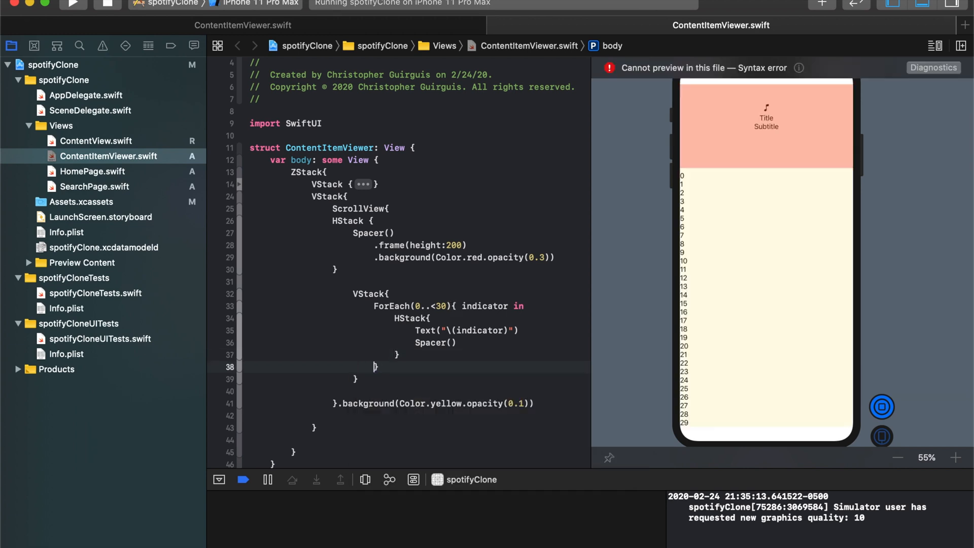
type(".background(")
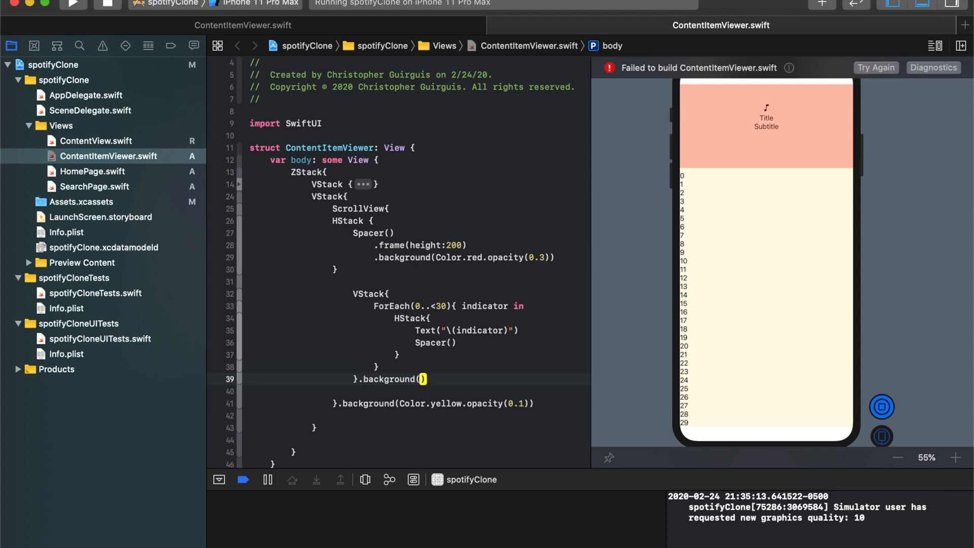
type("Color.bla")
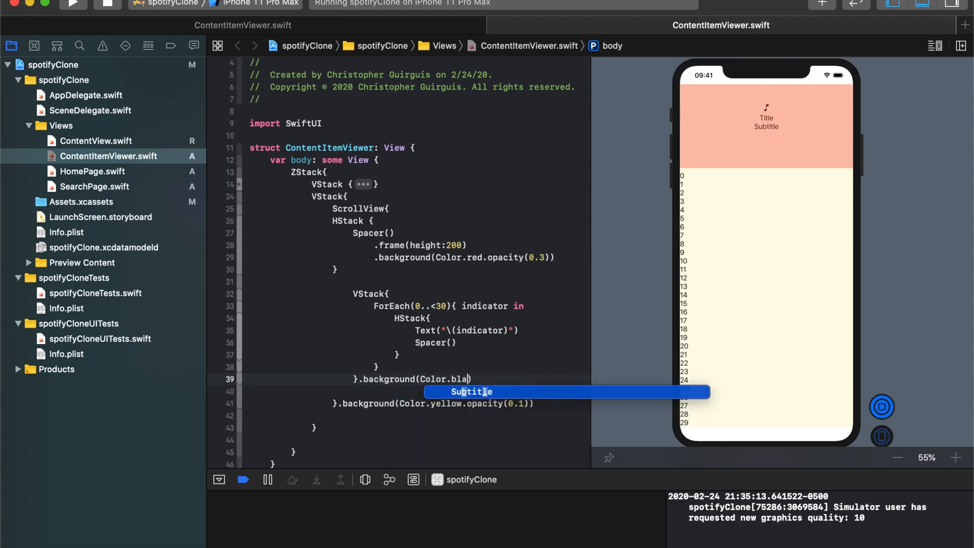
type("ck")
key("Return")
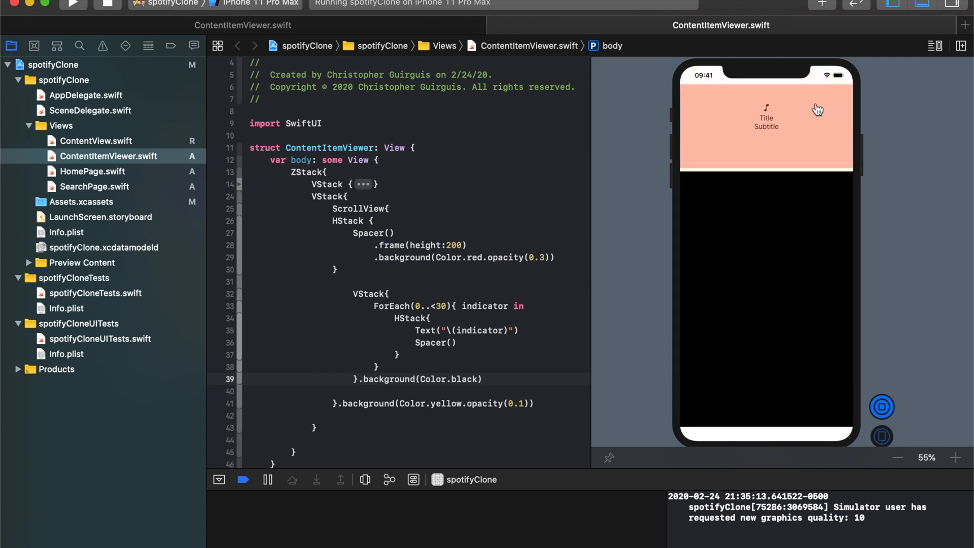
mouse_move(741, 286)
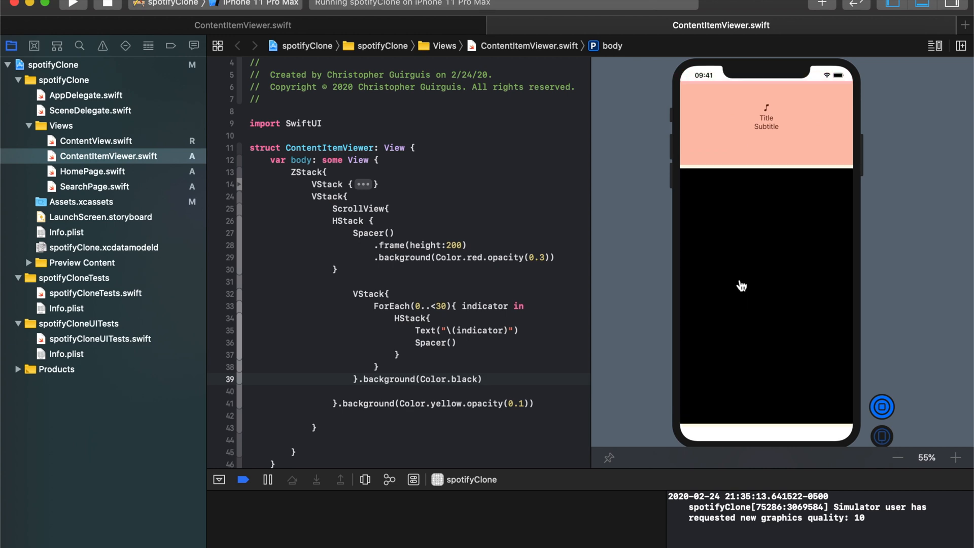
mouse_move(675, 414)
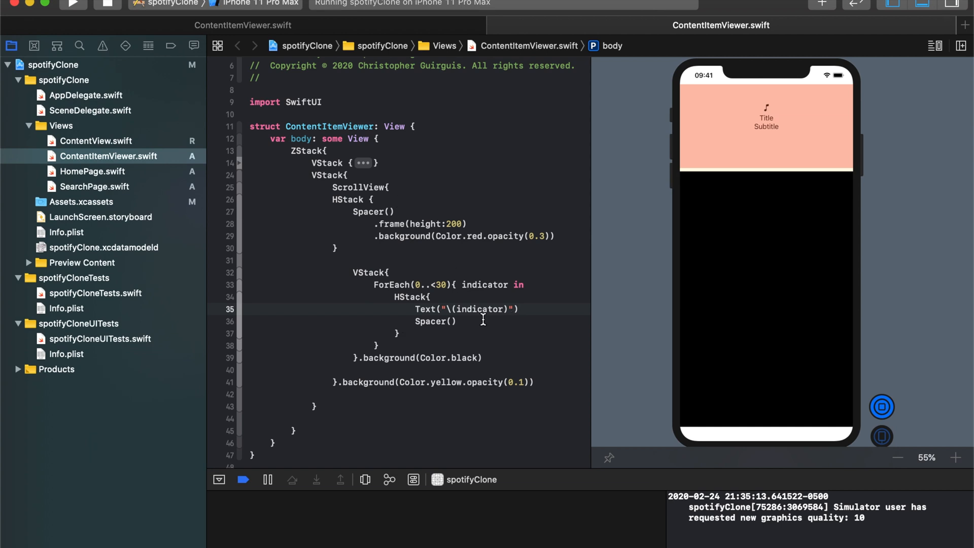
mouse_move(872, 386)
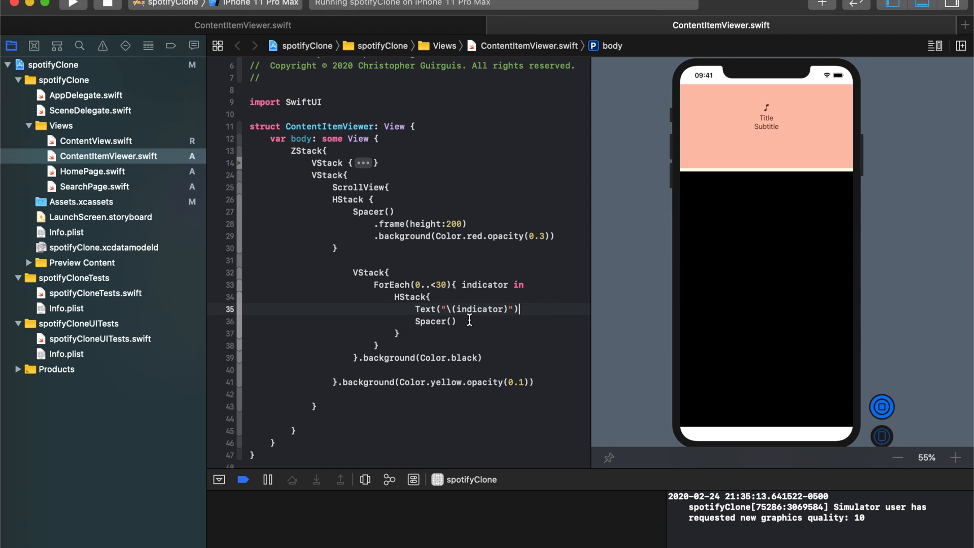
Step: Add .foregroundColor(.white) to the numbered row Text
type(".fore")
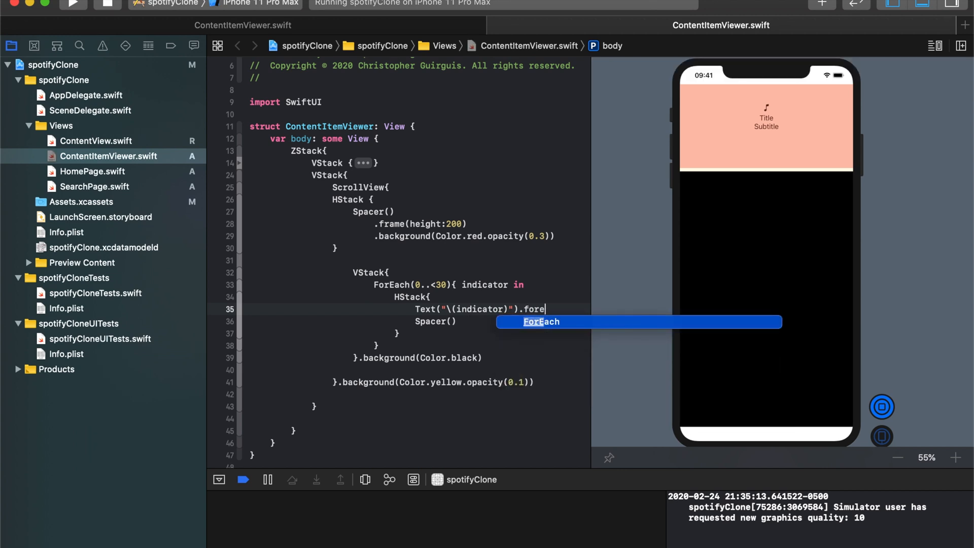
type("groundColor(")
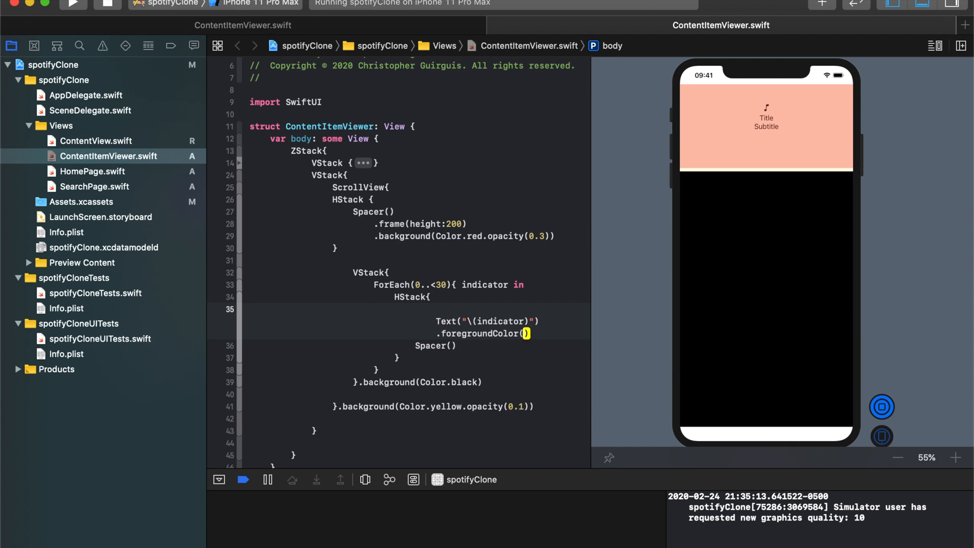
type(".")
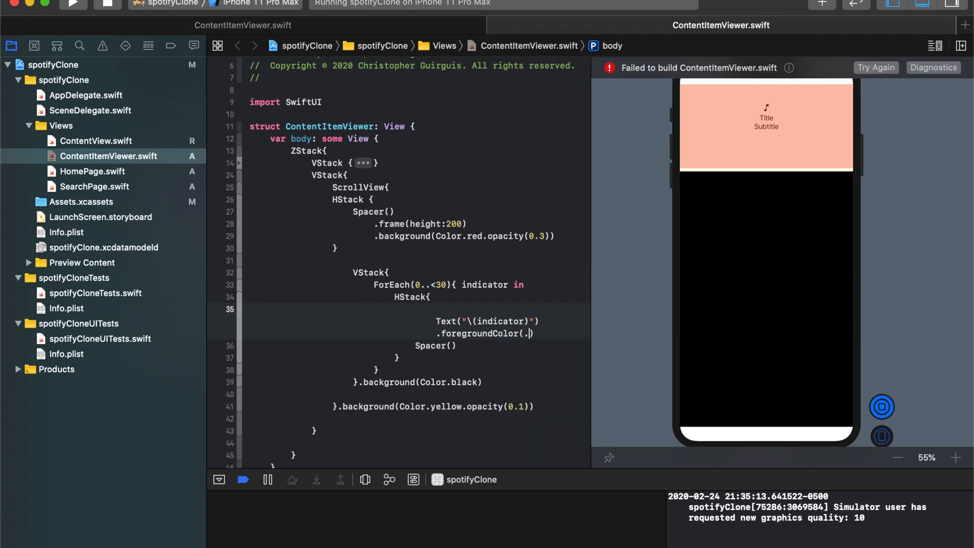
type("white")
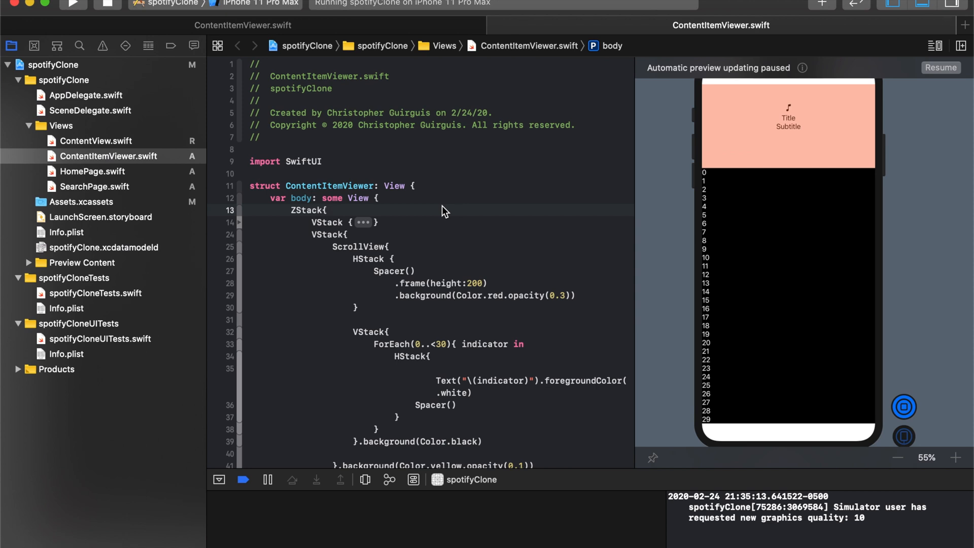
left_click(329, 210)
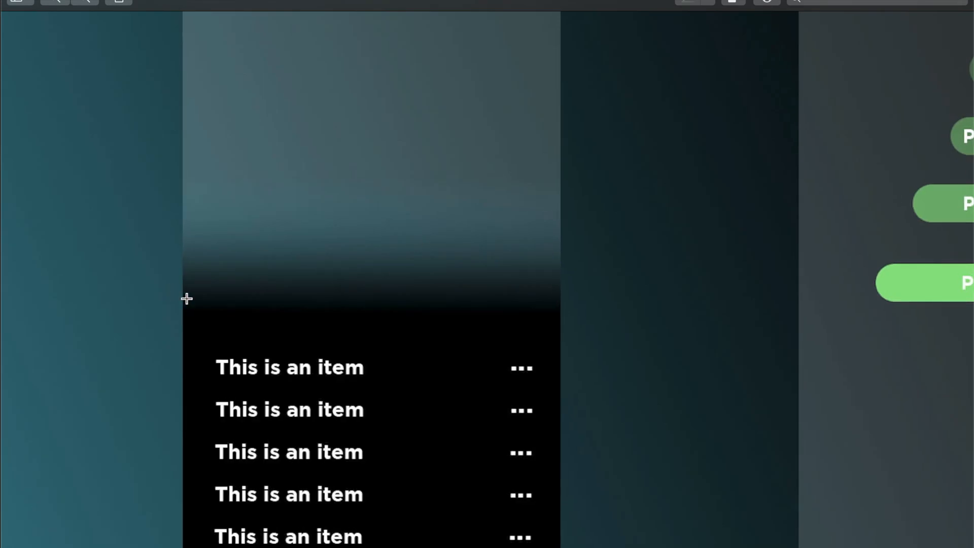
mouse_move(448, 335)
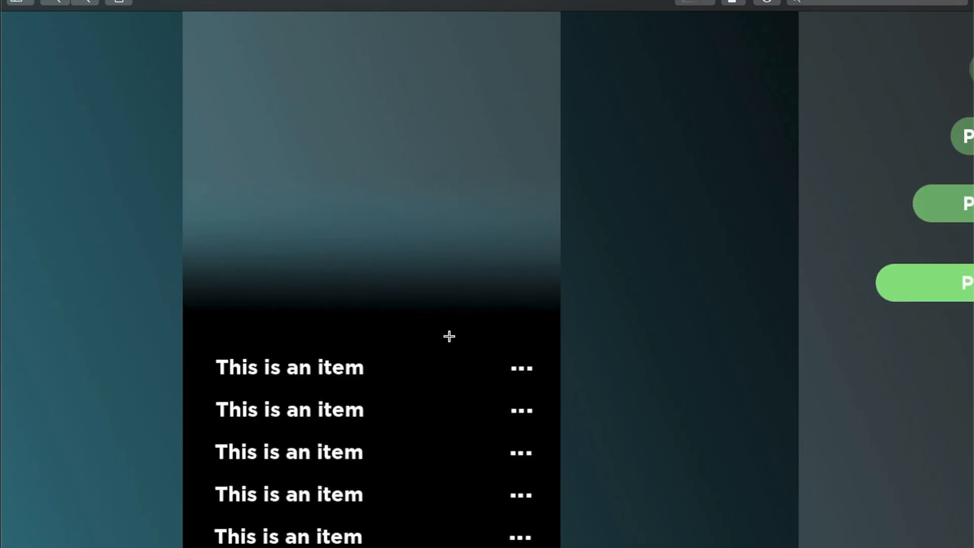
mouse_move(461, 84)
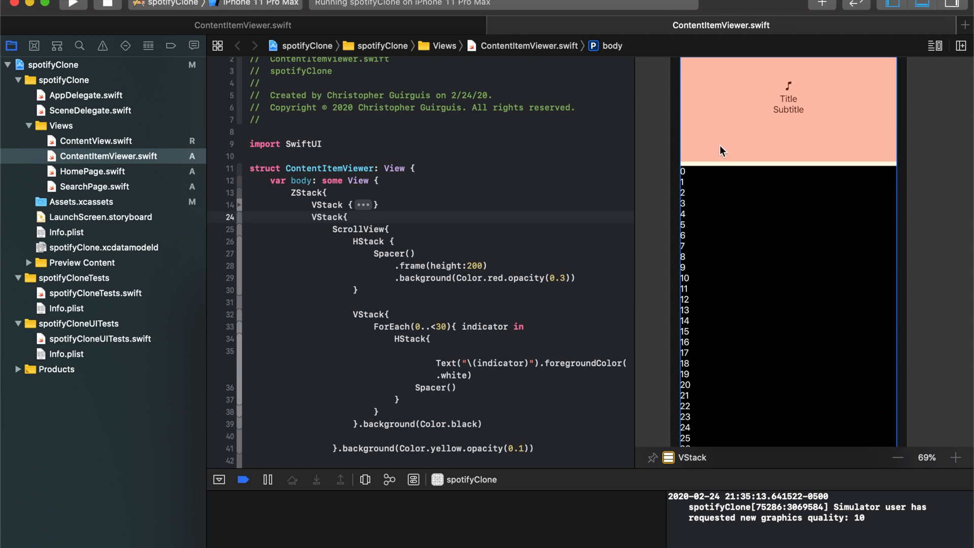
mouse_move(725, 94)
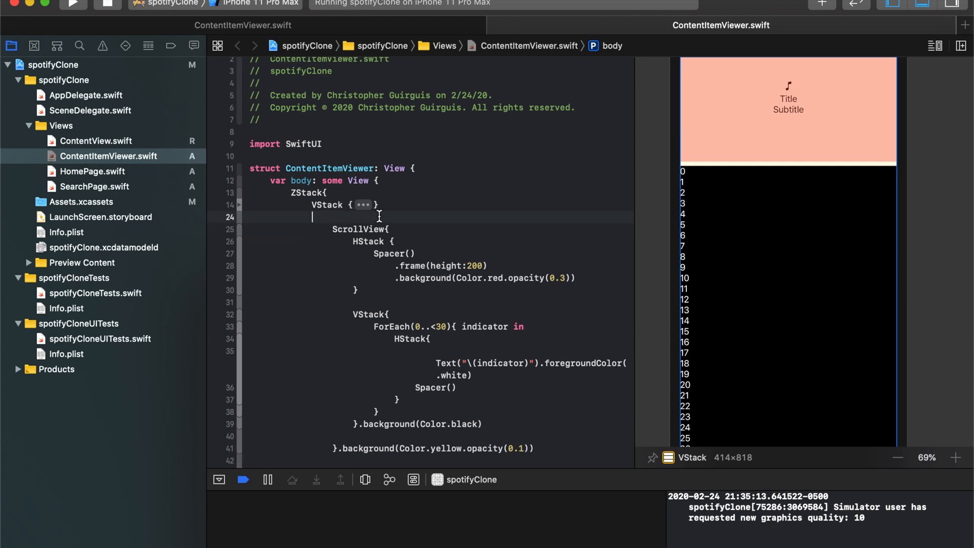
Step: Move the VStack{ line inside the ScrollView so it wraps the header and list
type("VStack{")
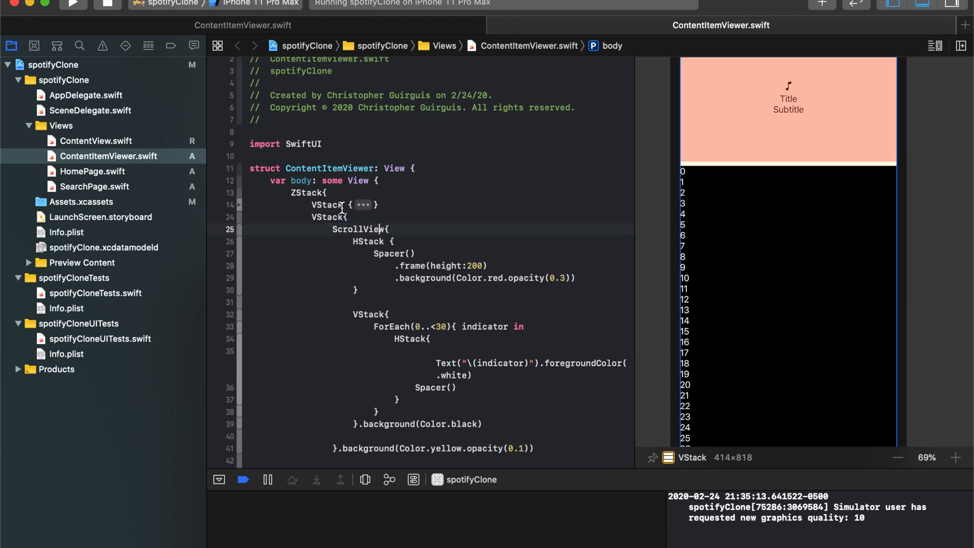
double_click(328, 216)
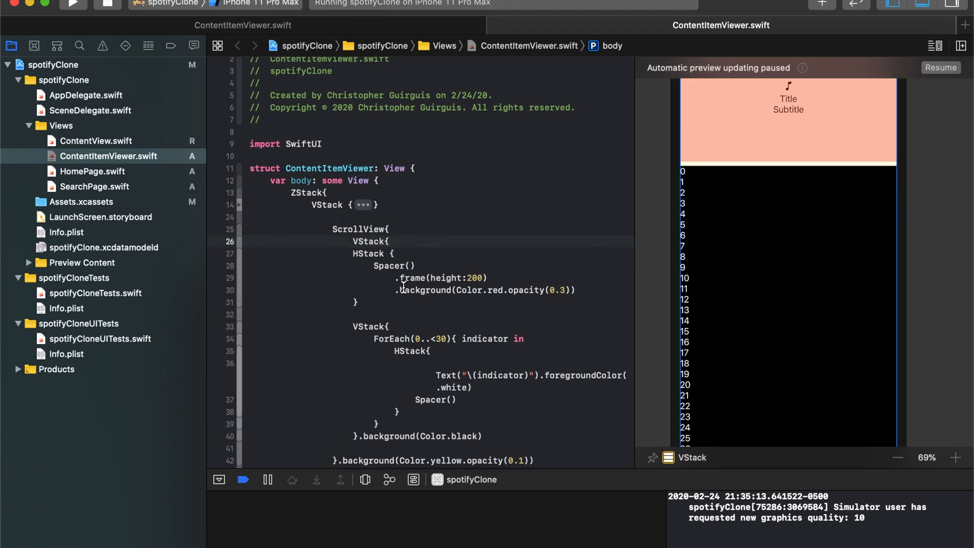
scroll("down", 3)
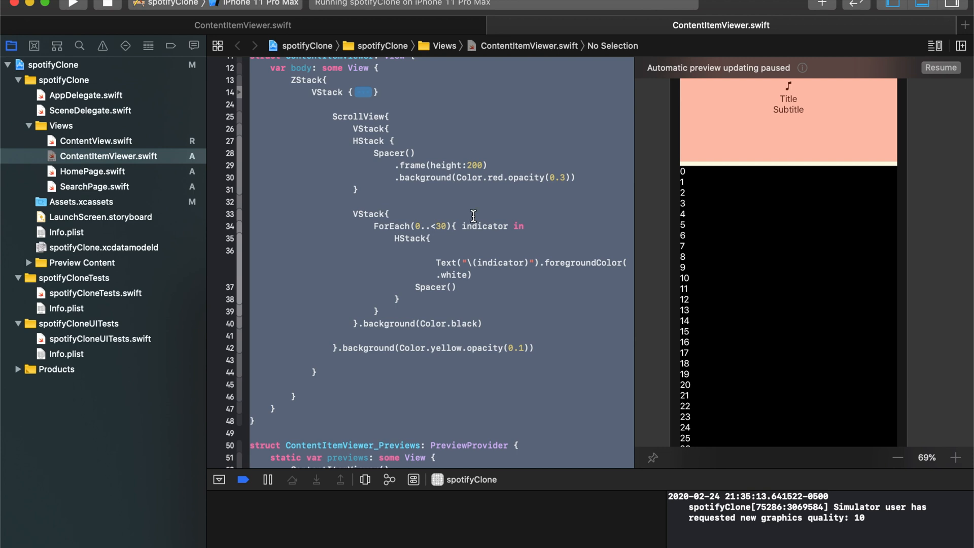
mouse_move(483, 187)
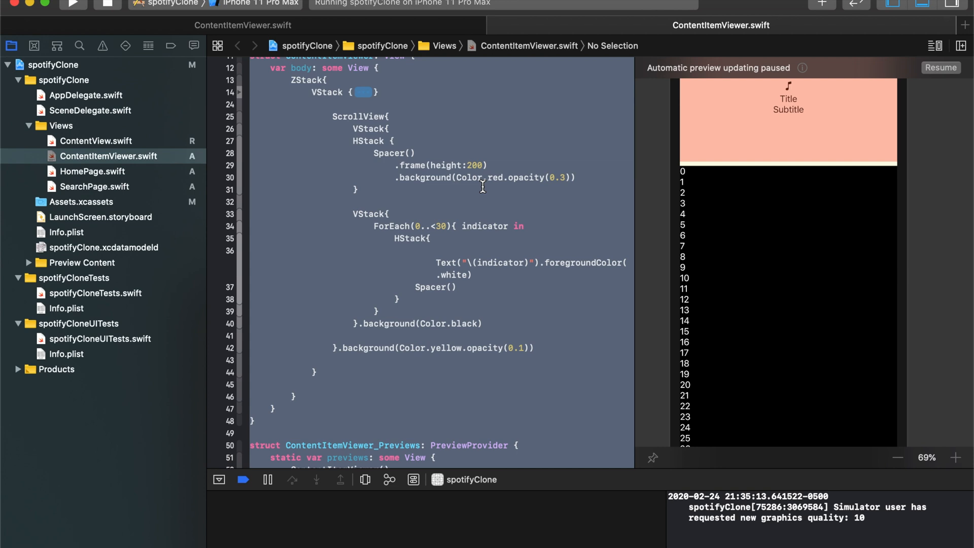
scroll("down", 3)
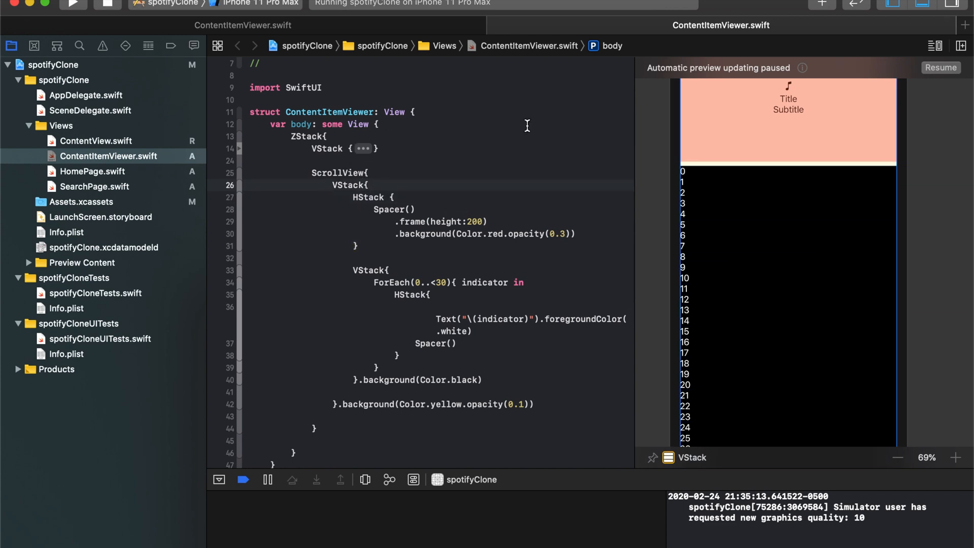
Step: Give the VStack inside ScrollView spacing 0 and resume the canvas preview
type("()")
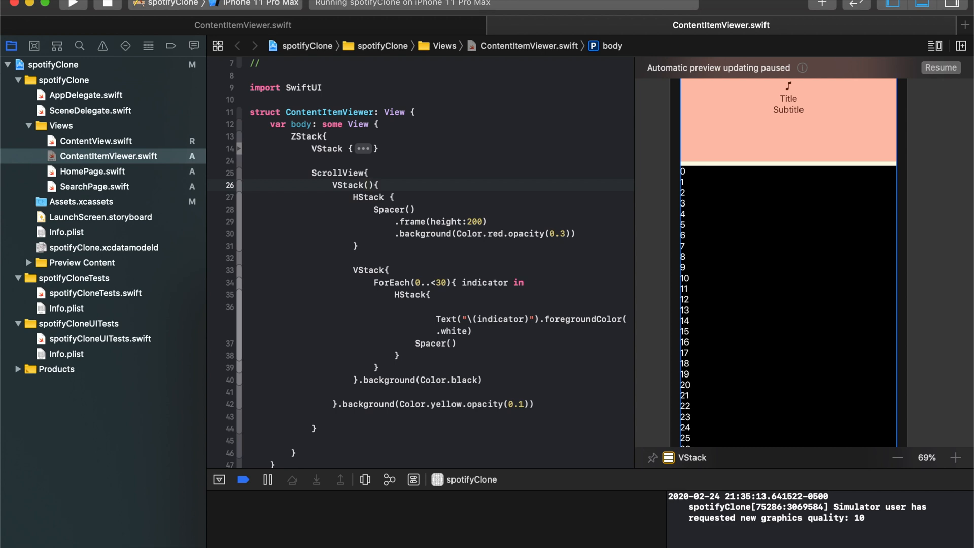
key("backspace")
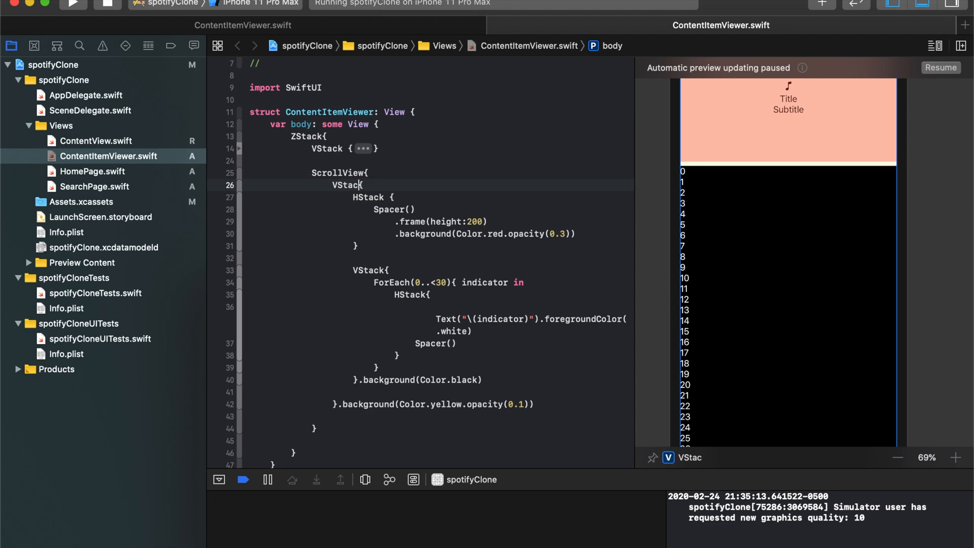
type("(spacing:0")
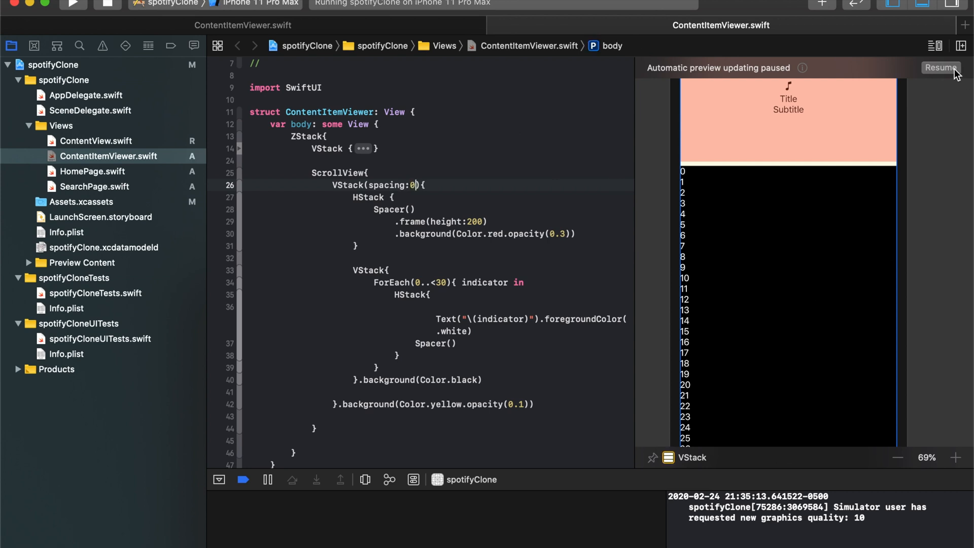
left_click(940, 68)
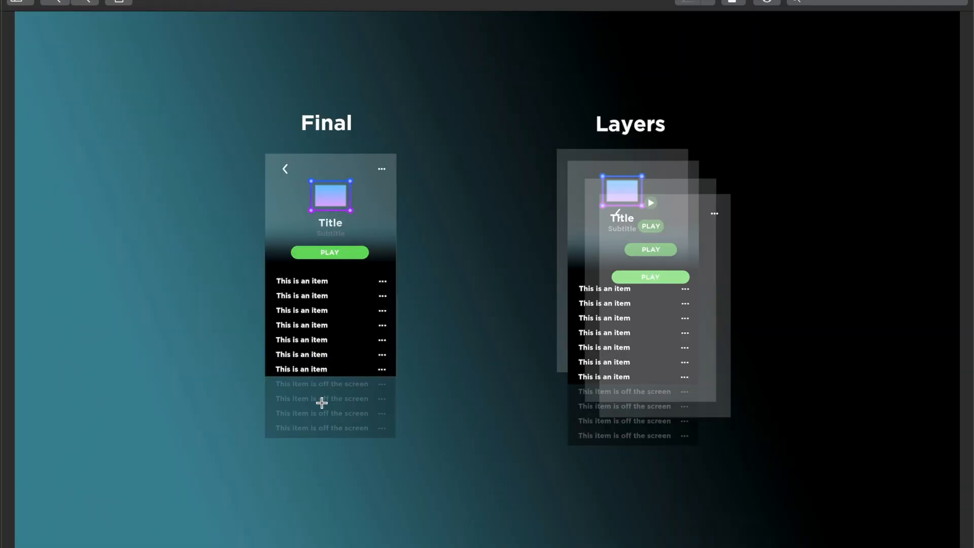
mouse_move(414, 115)
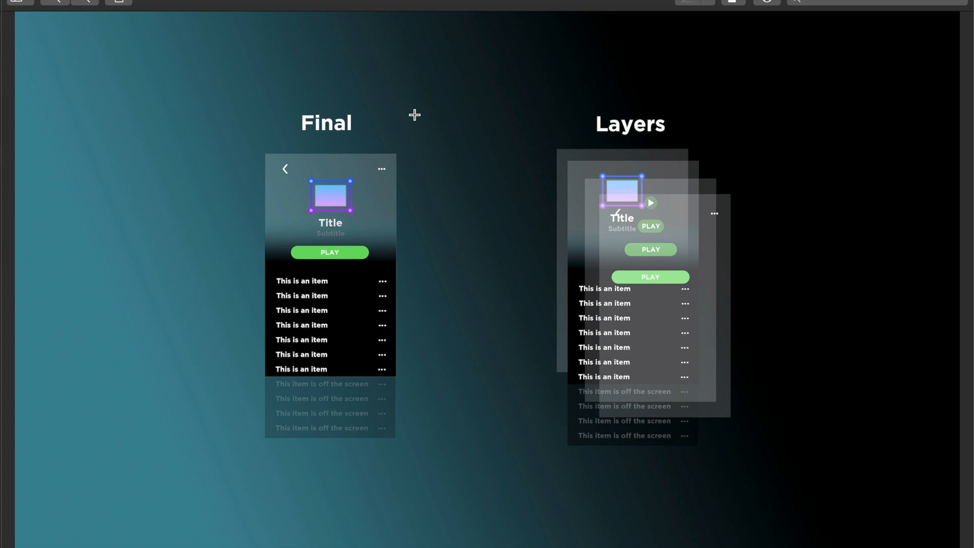